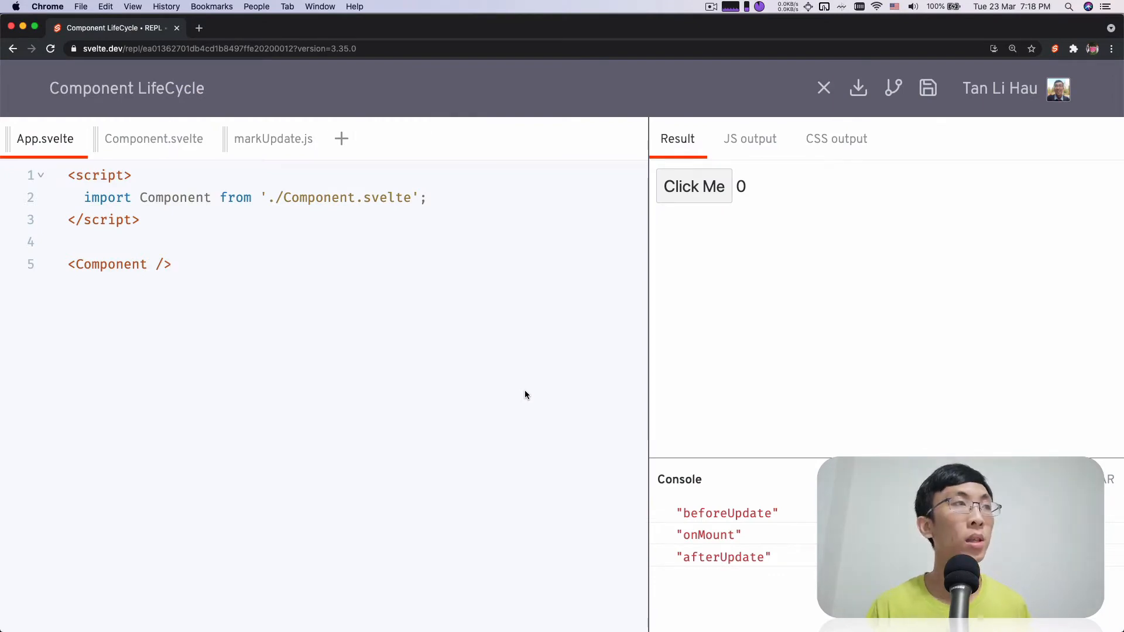
# Review Component.svelte's onMount import and log message, then return to App.svelte.
pyautogui.click(171, 265)
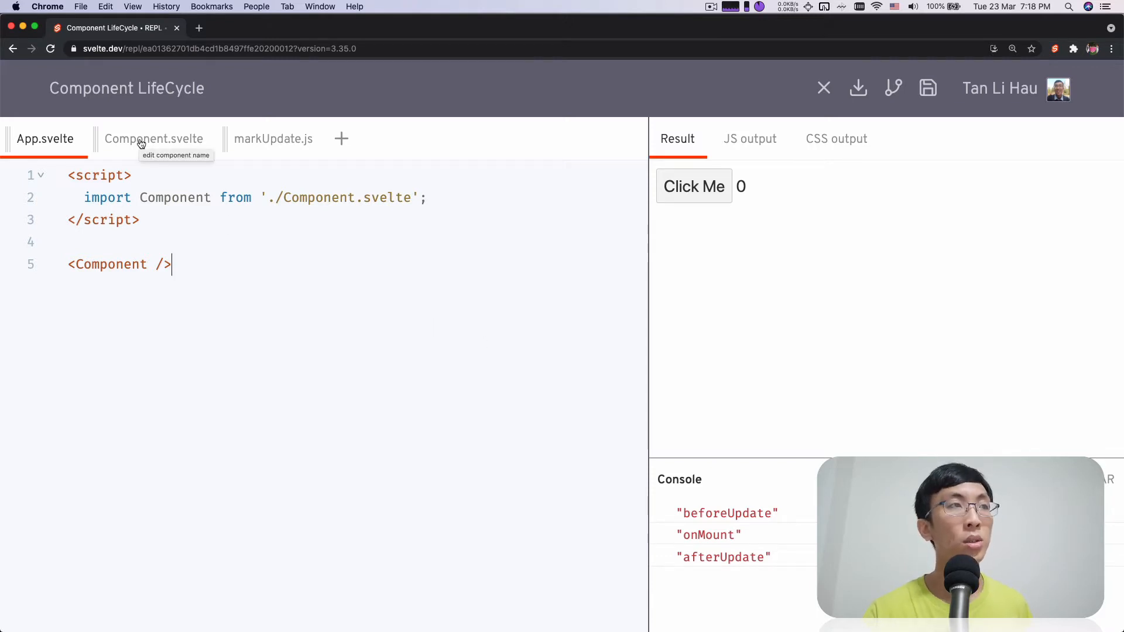
pyautogui.click(153, 138)
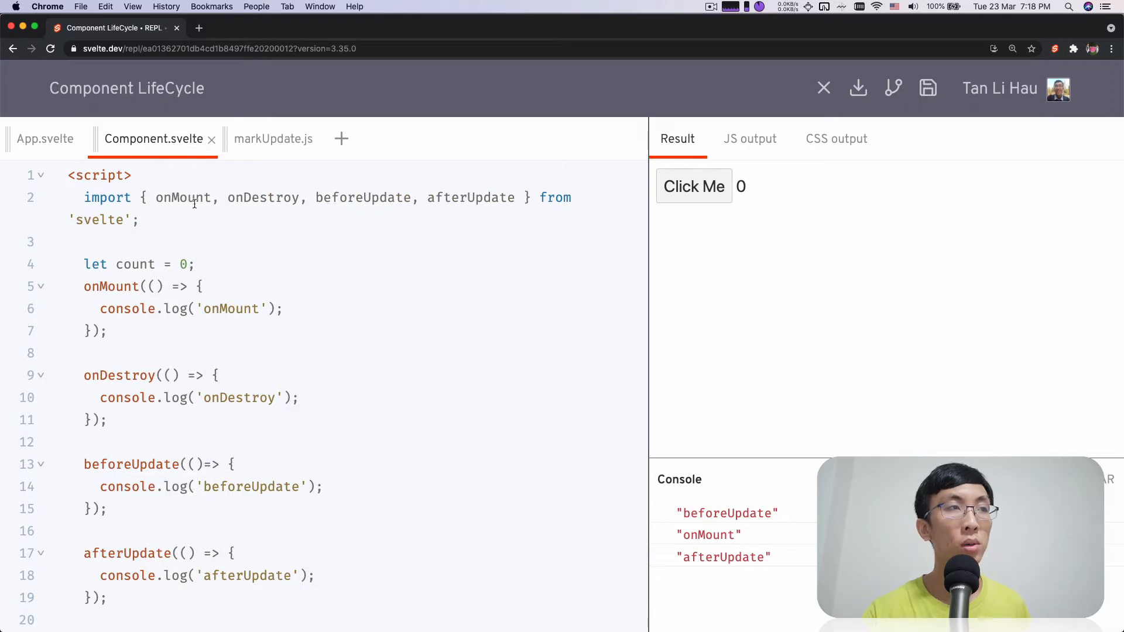
pyautogui.doubleClick(183, 198)
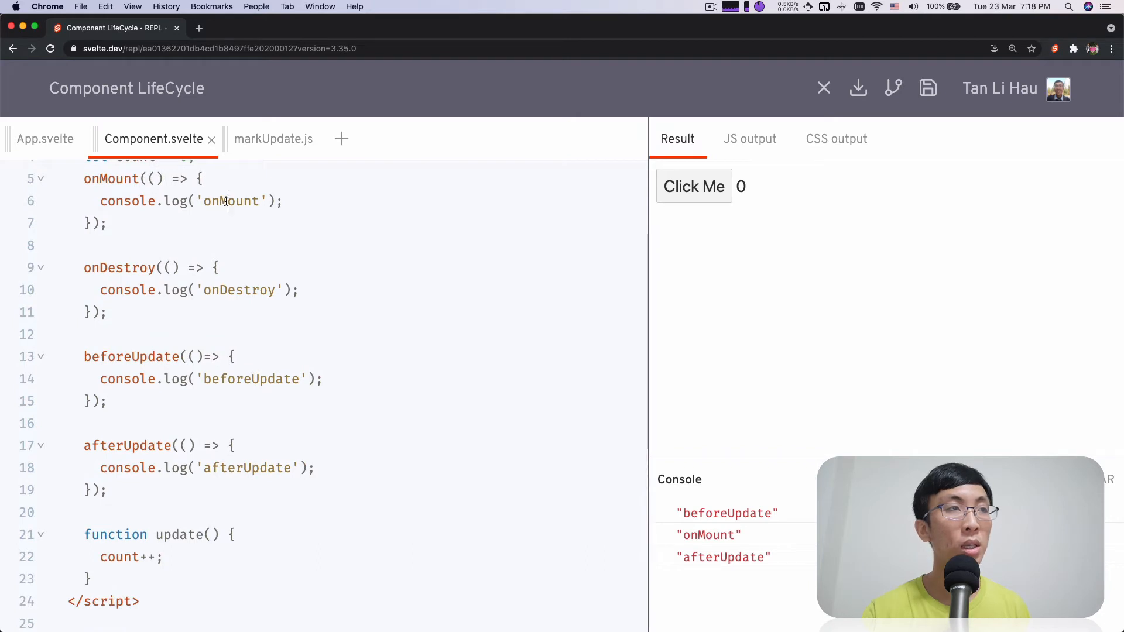
pyautogui.doubleClick(251, 379)
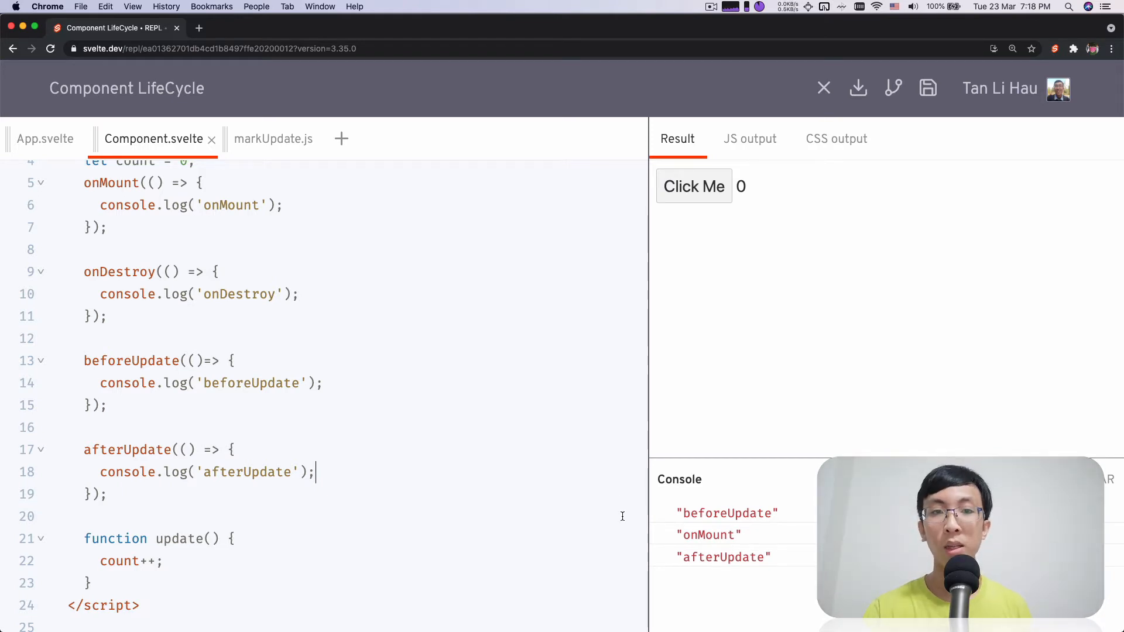
pyautogui.moveTo(762, 503)
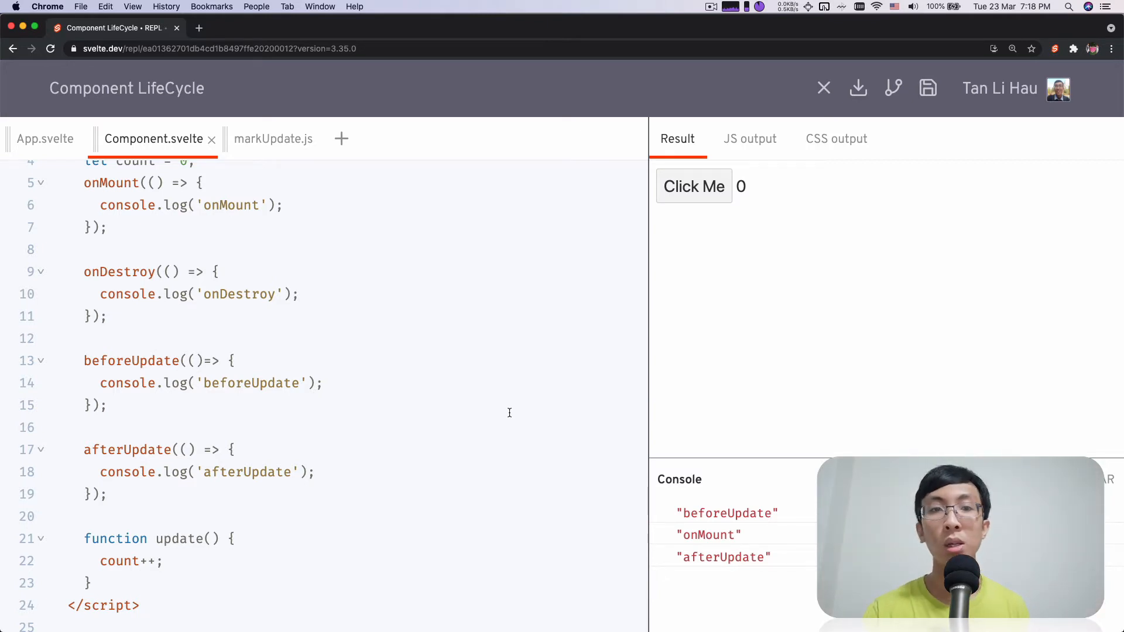
pyautogui.click(316, 472)
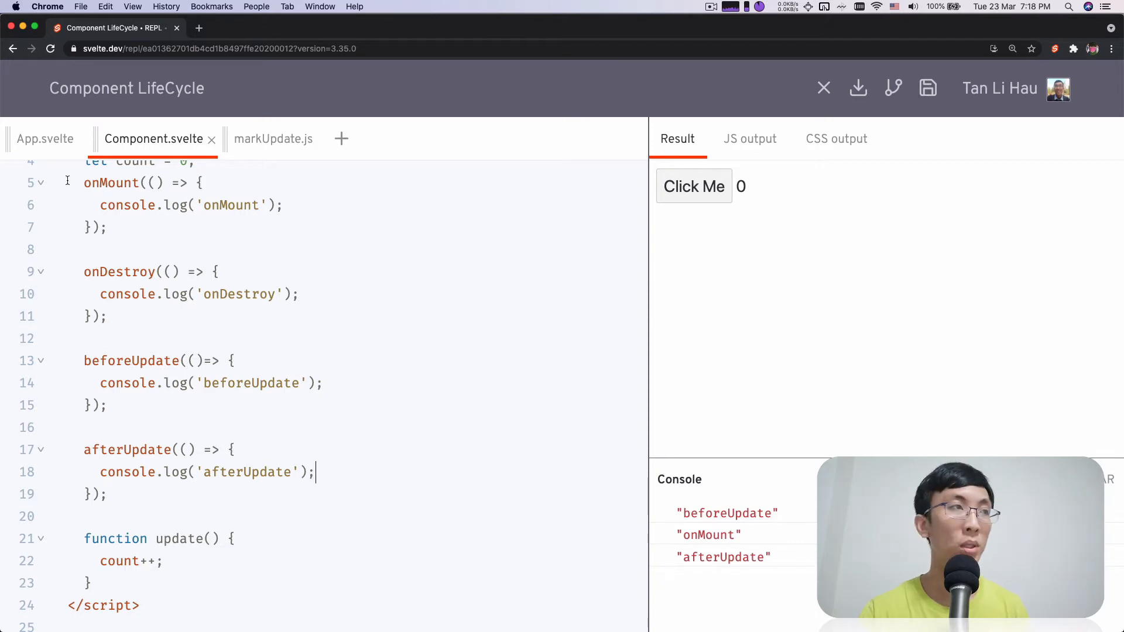
pyautogui.click(45, 139)
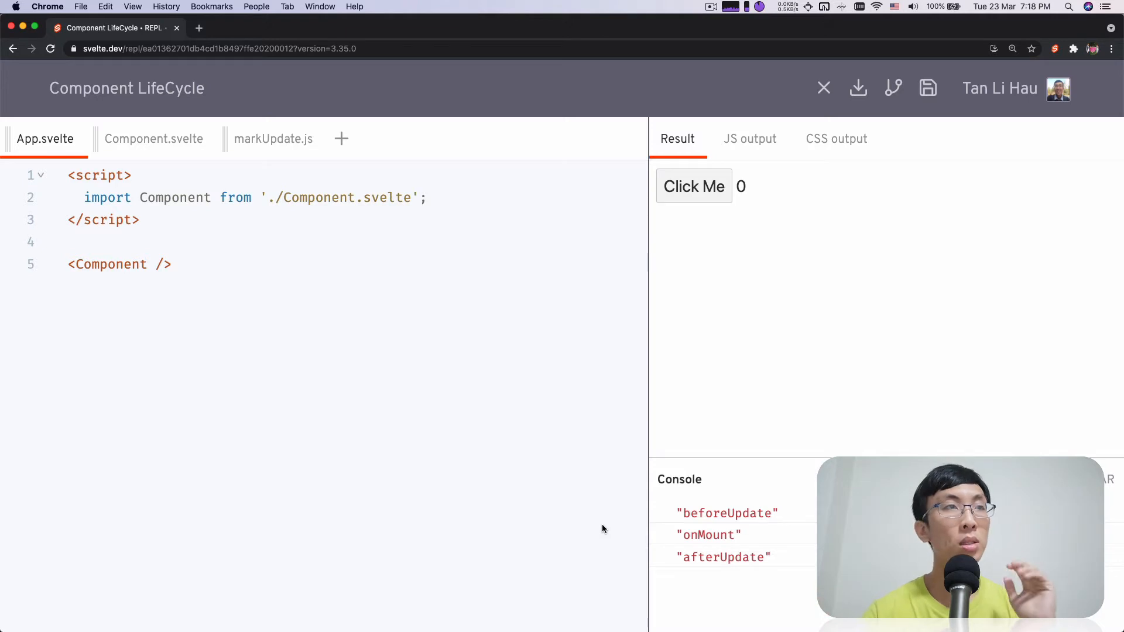
pyautogui.moveTo(730, 198)
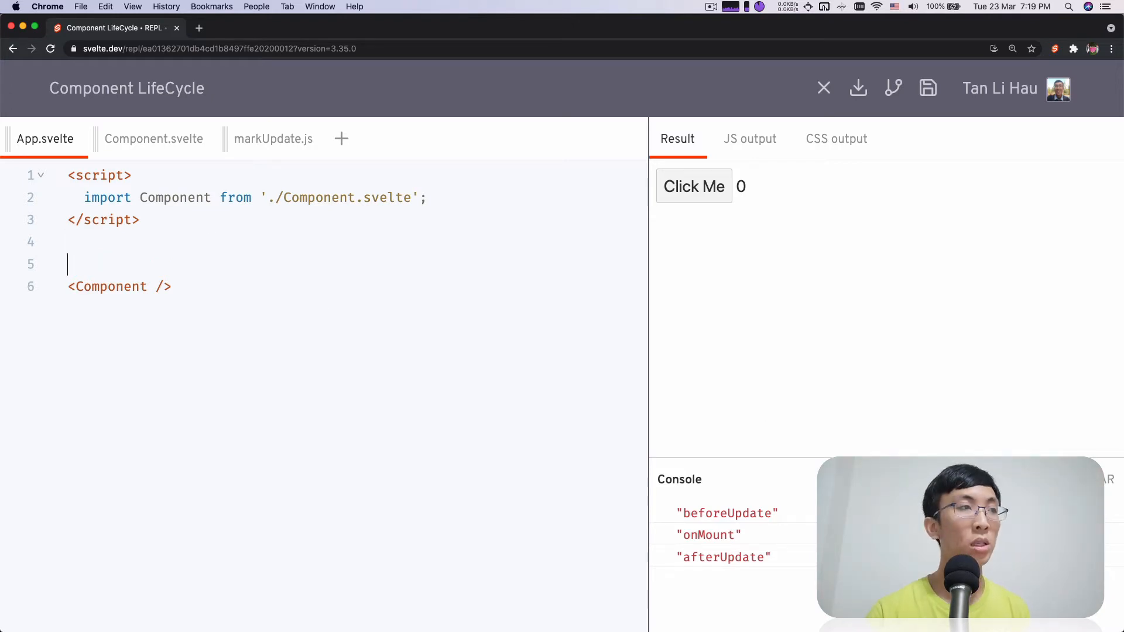
# Wrap <Component /> in an {#if condition}…{/if} block.
pyautogui.write('{#}')
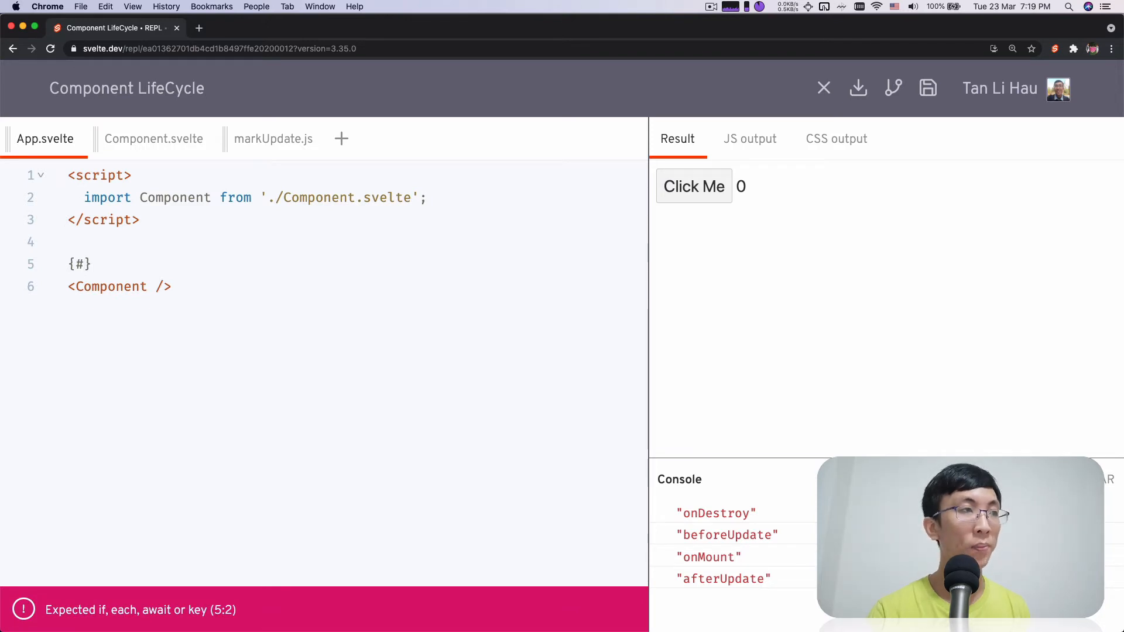
pyautogui.write('if condit')
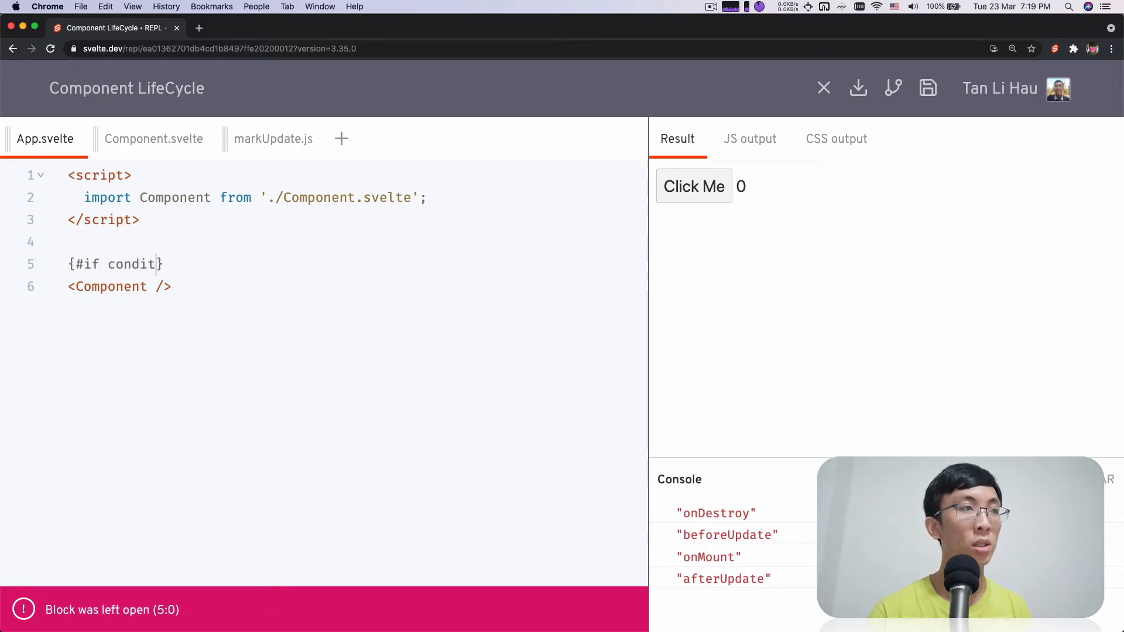
pyautogui.write('ion}')
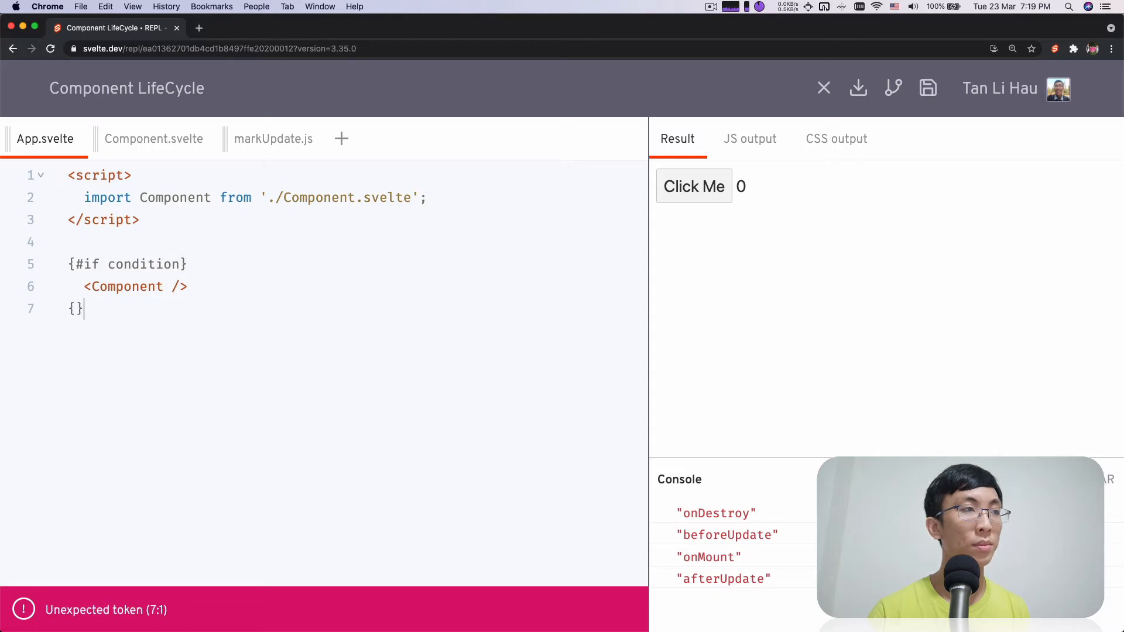
pyautogui.write('{/if')
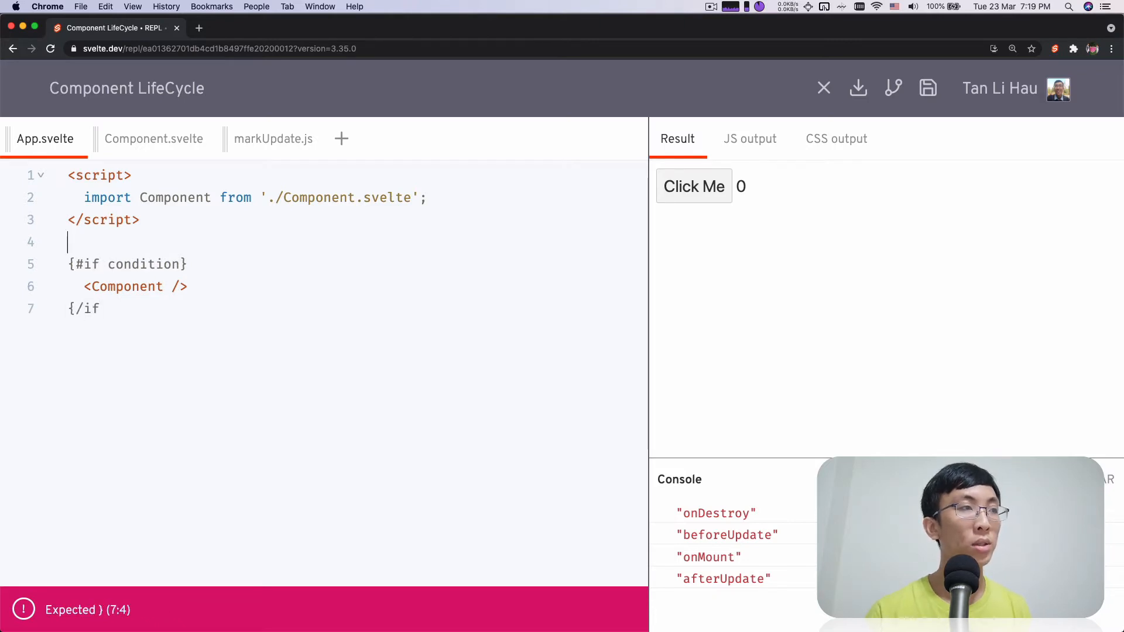
pyautogui.write('}')
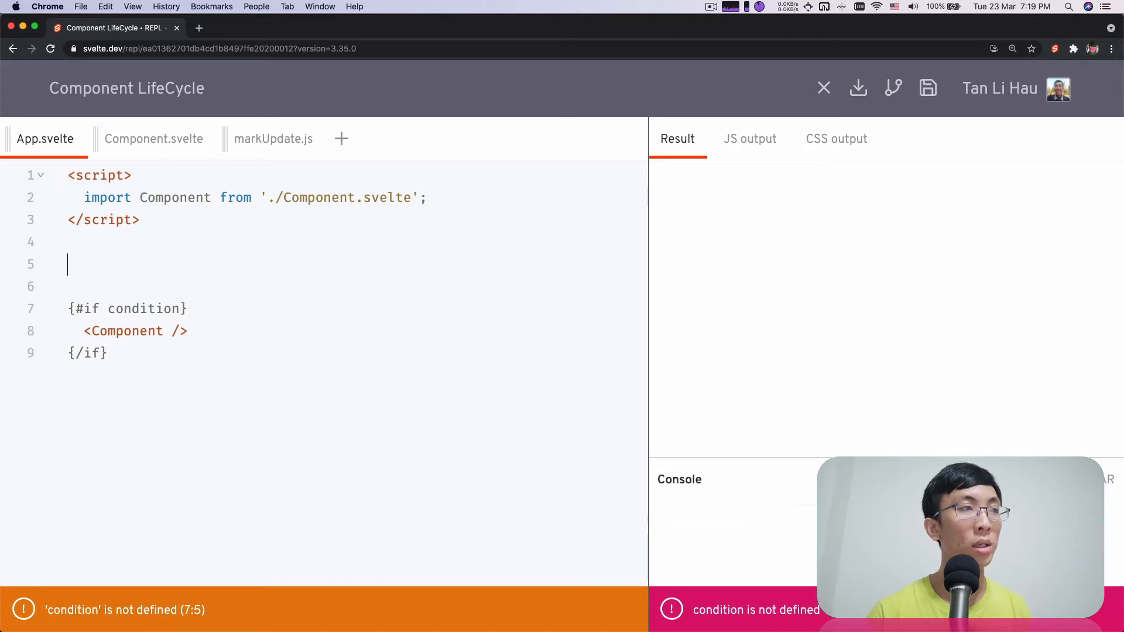
# Add a checkbox with bind:checked={condition} and declare let condition; in the script.
pyautogui.write('<input')
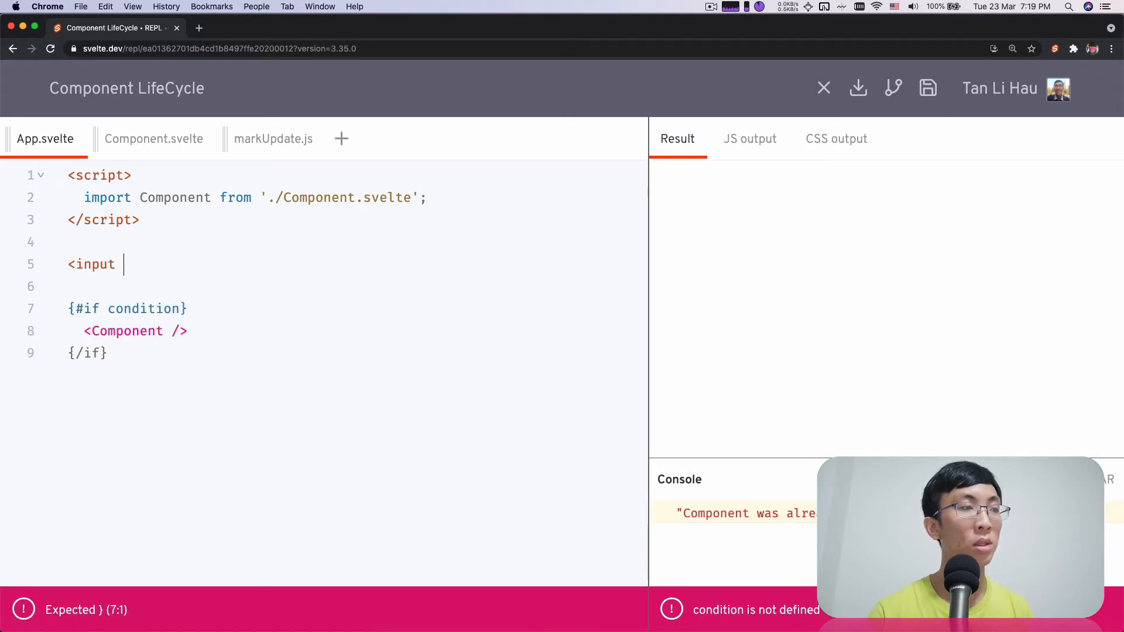
pyautogui.write('type="ch"')
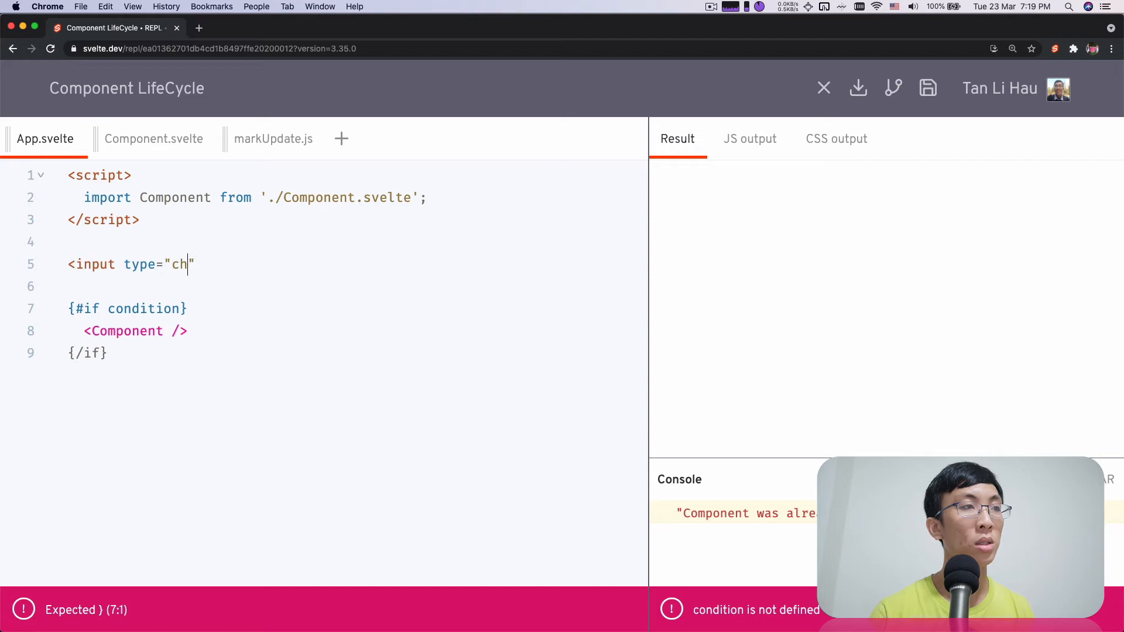
pyautogui.write('eckbox" bind')
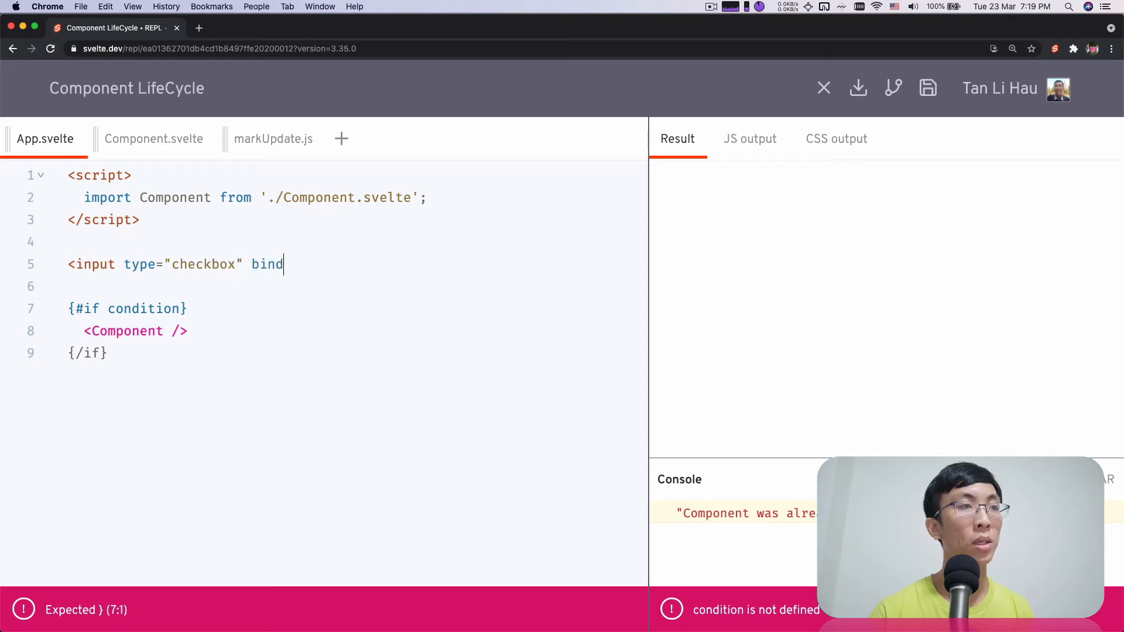
pyautogui.write(':chec')
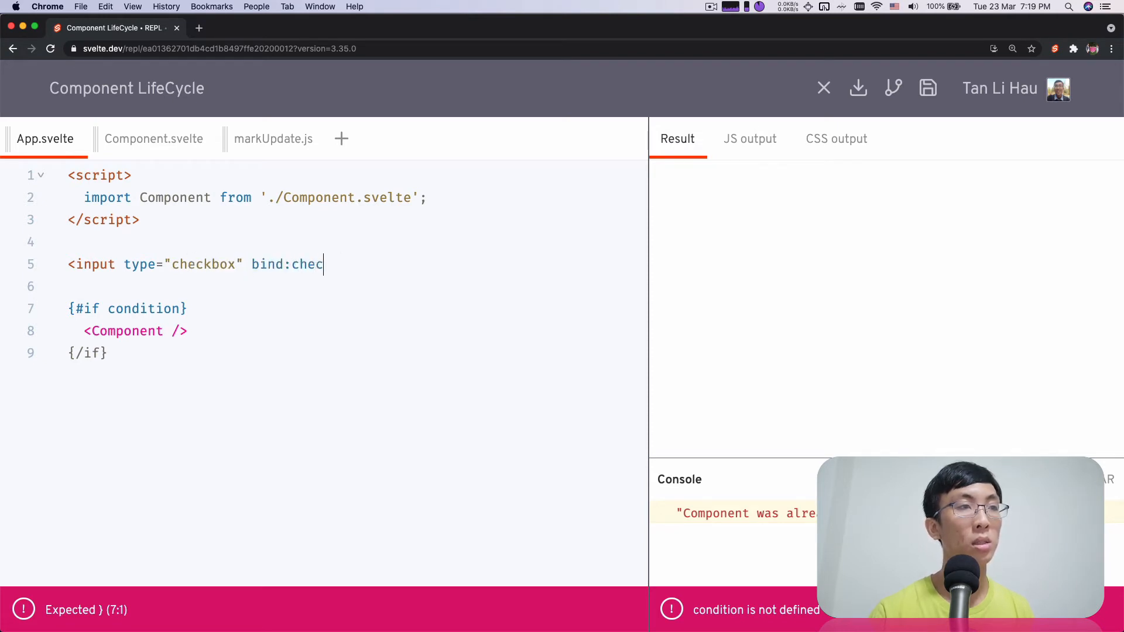
pyautogui.write('ked={condition}')
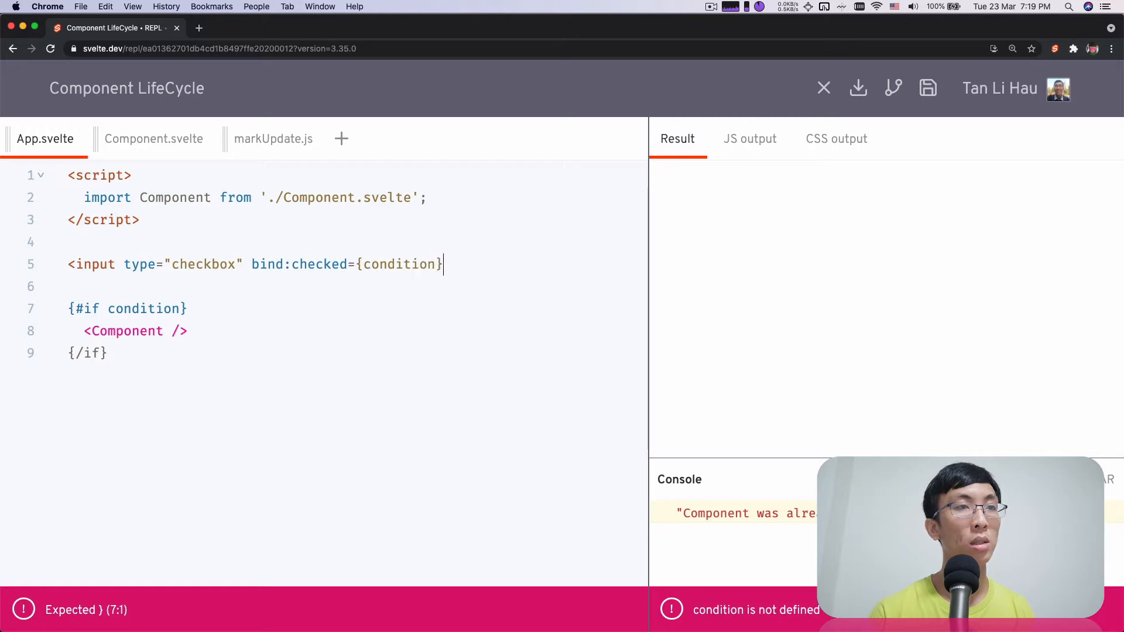
pyautogui.write('let')
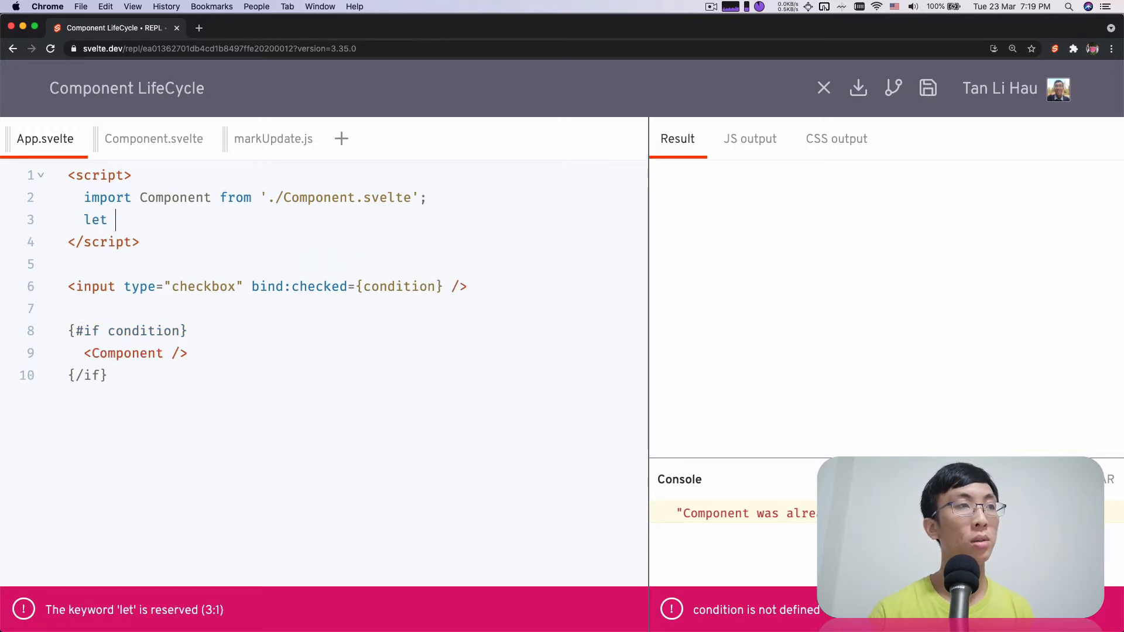
pyautogui.write('condition;')
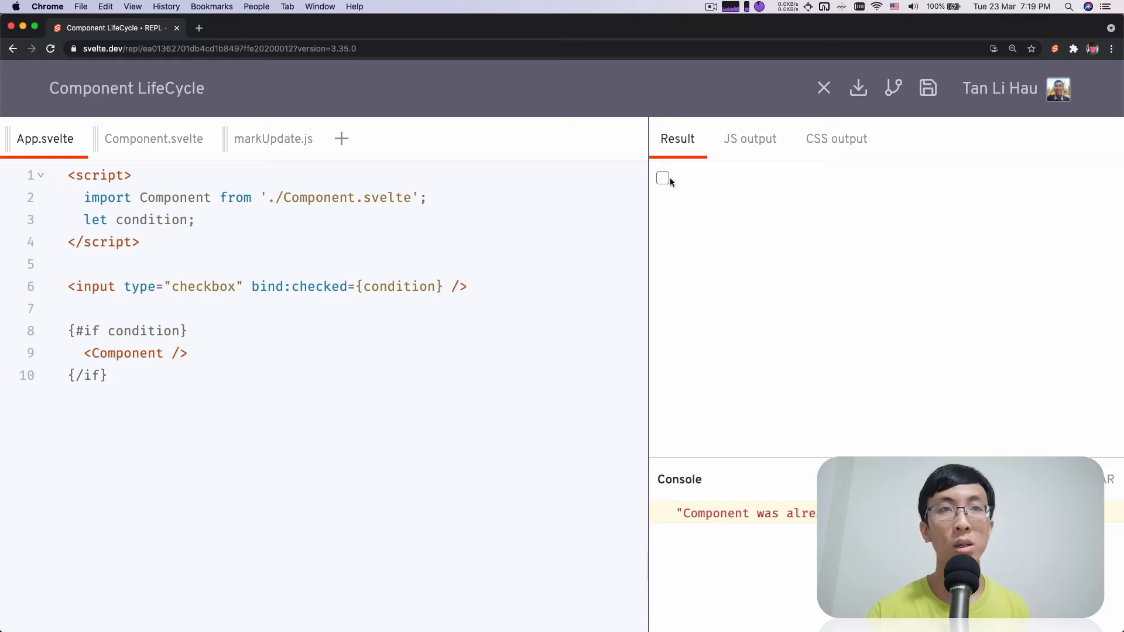
# Toggle the preview checkbox repeatedly to log mount/destroy hooks, ending with Component shown.
pyautogui.click(663, 178)
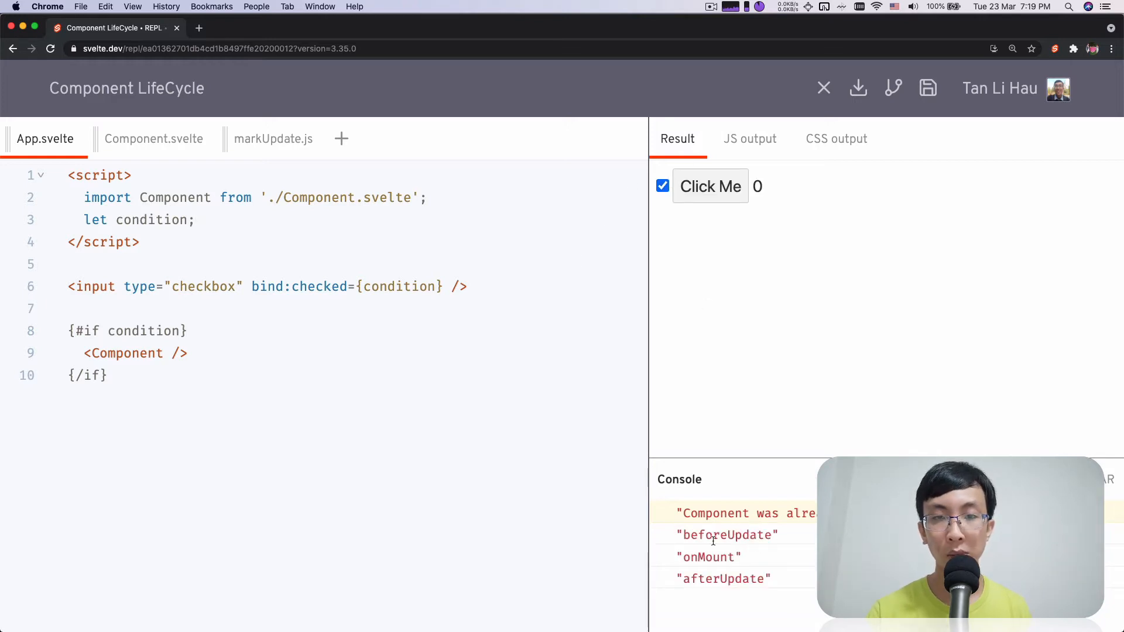
pyautogui.click(661, 186)
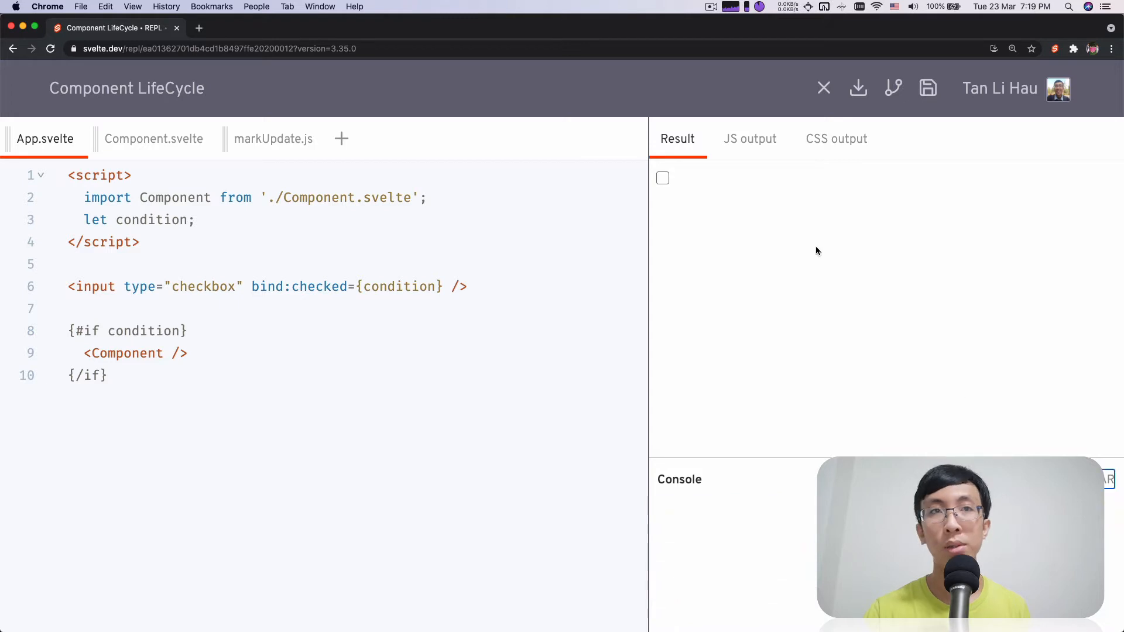
pyautogui.click(661, 178)
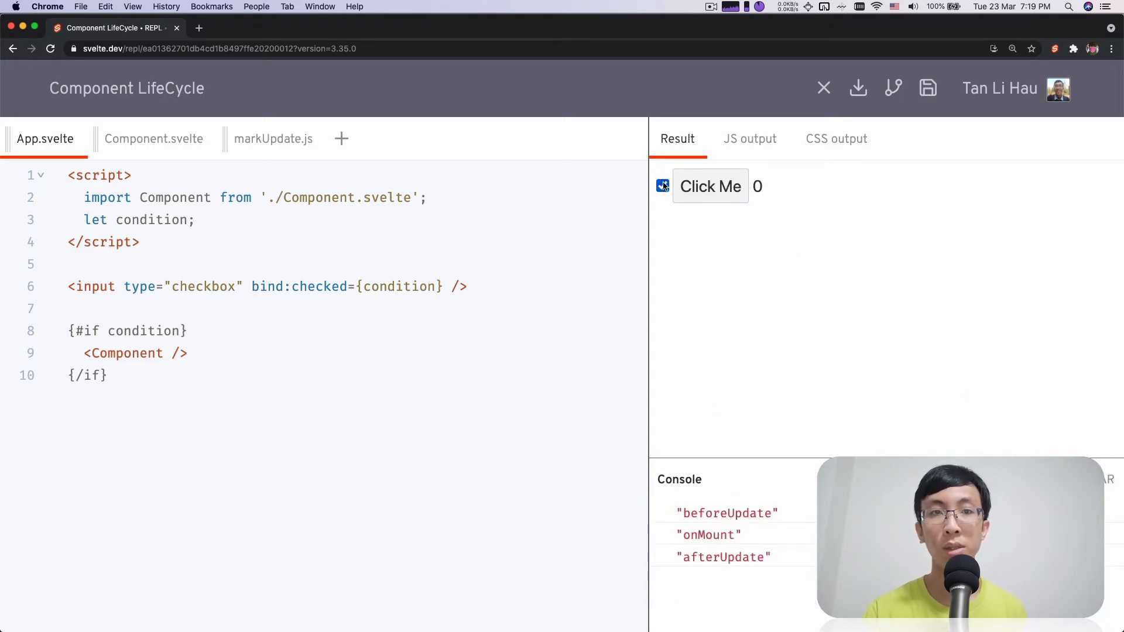
pyautogui.click(662, 186)
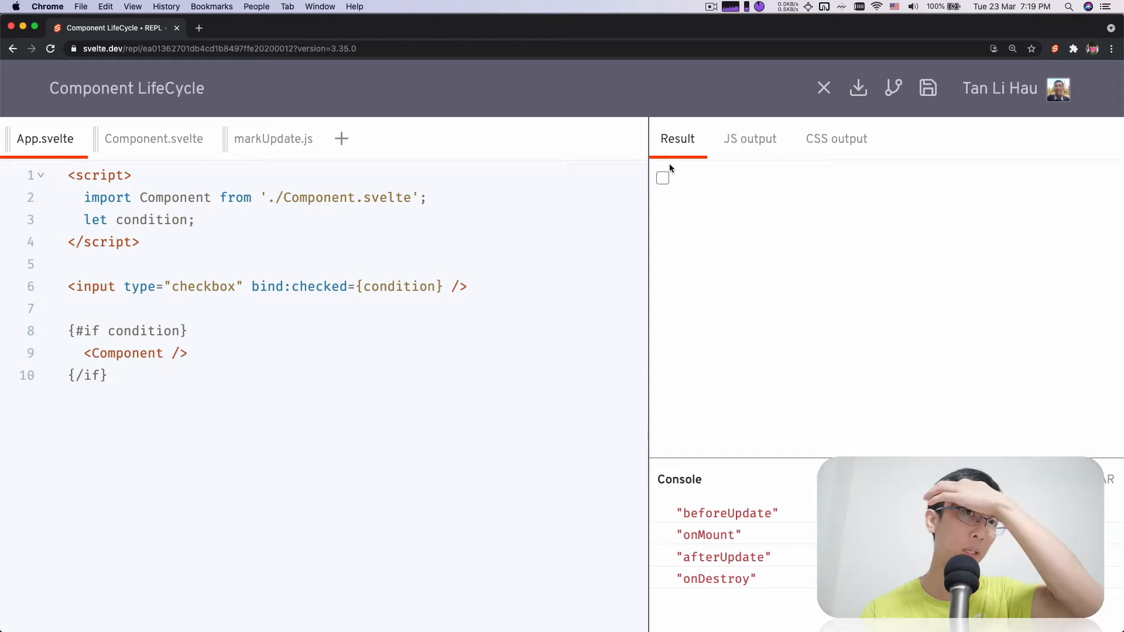
pyautogui.click(661, 178)
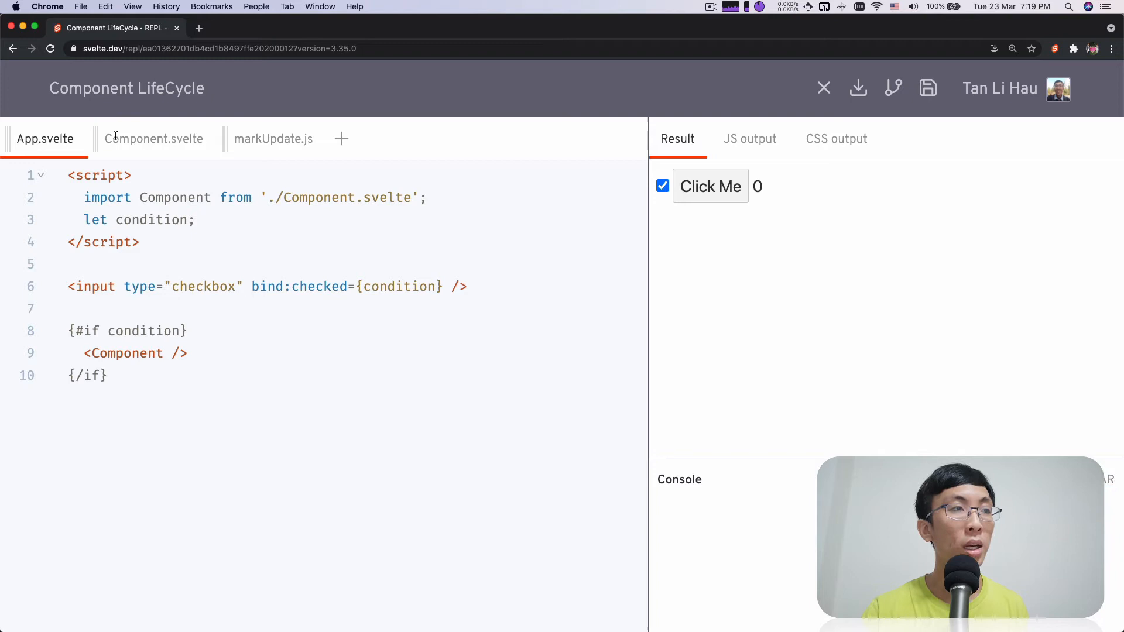
pyautogui.click(153, 138)
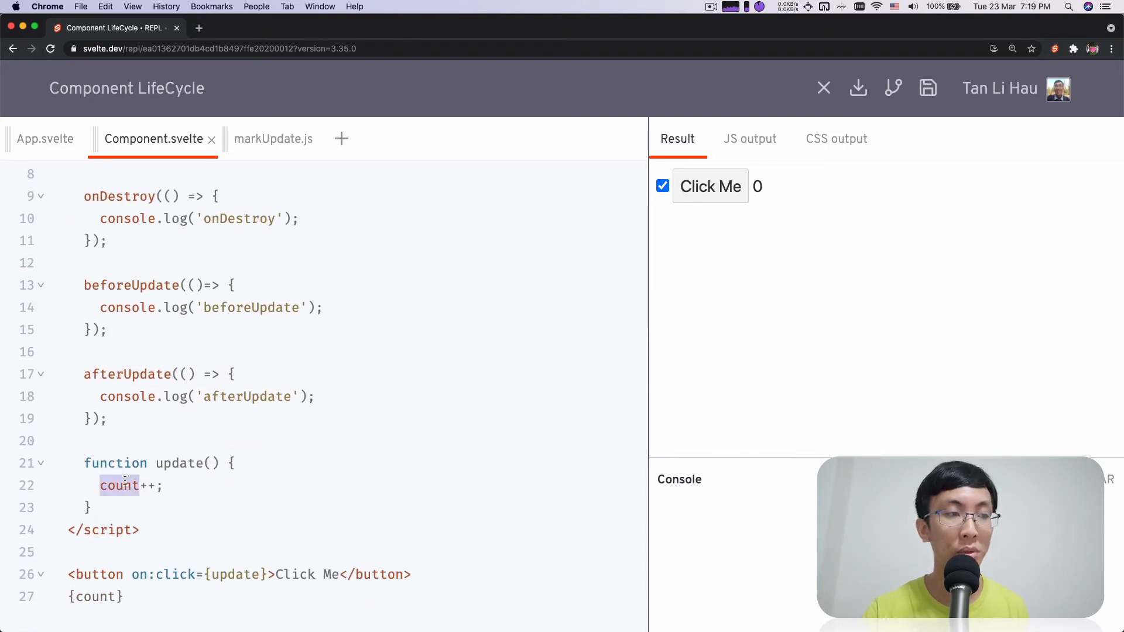
pyautogui.moveTo(500, 227)
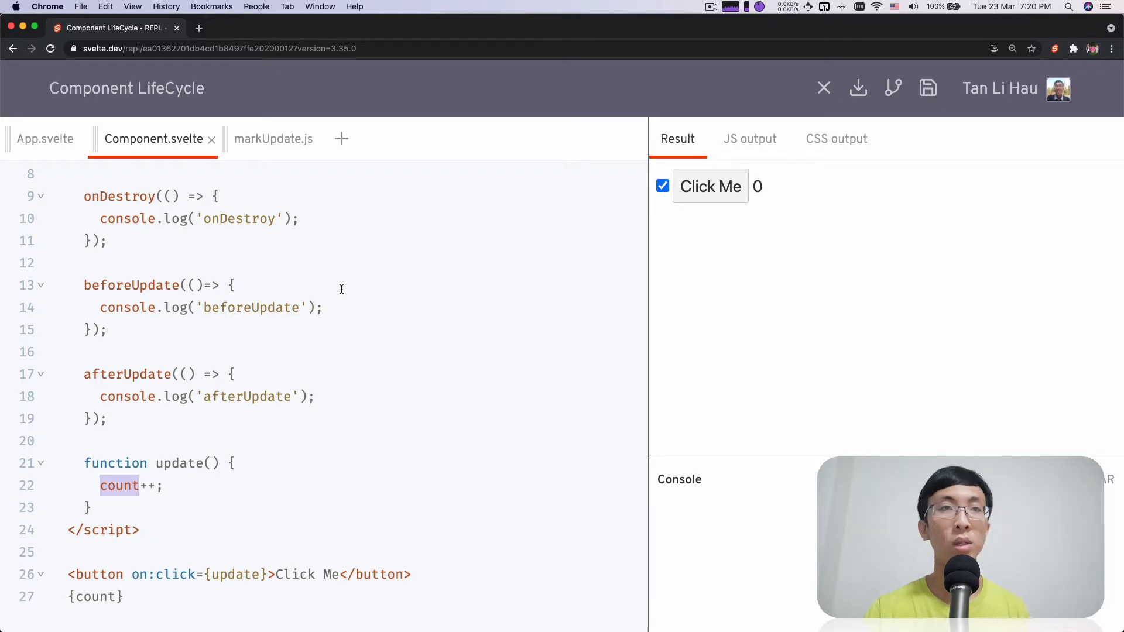
pyautogui.click(709, 186)
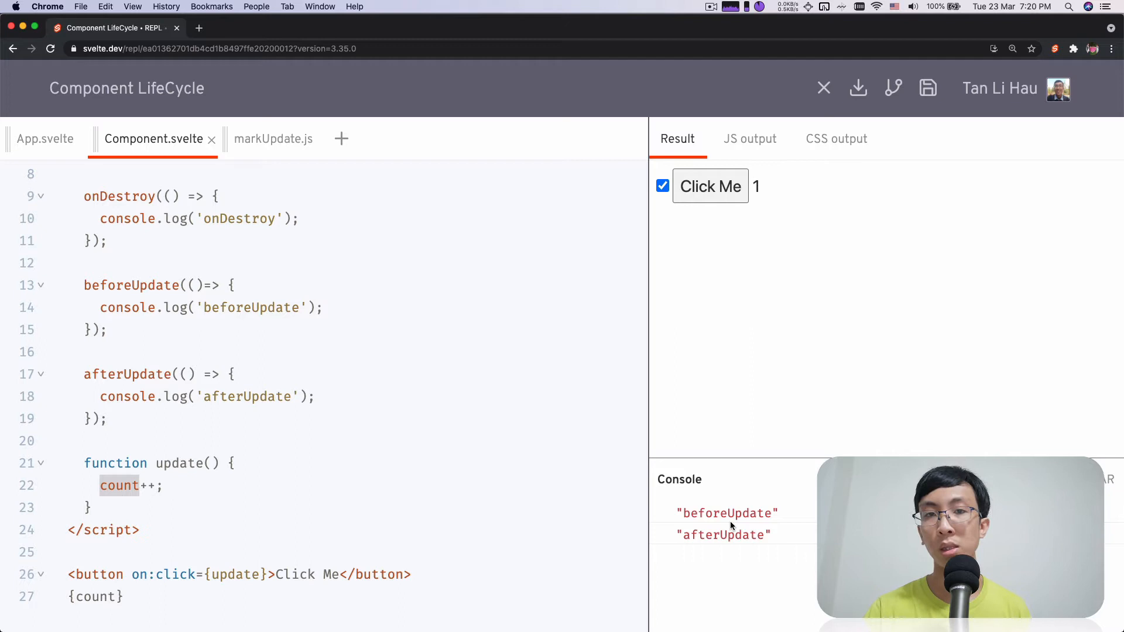
pyautogui.moveTo(728, 503)
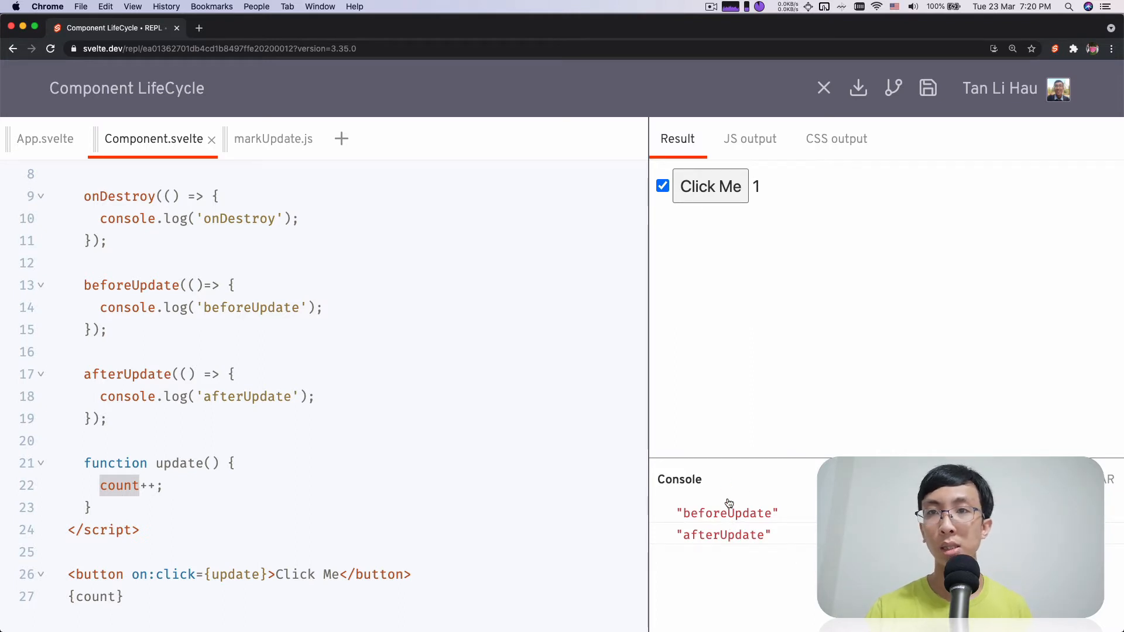
pyautogui.moveTo(740, 527)
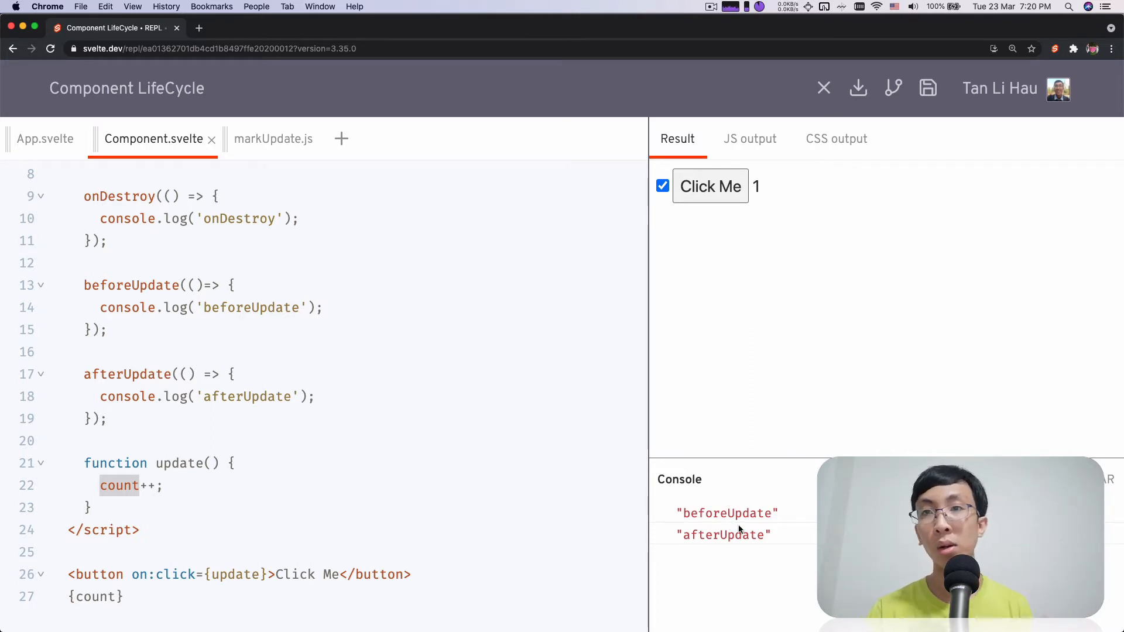
pyautogui.moveTo(721, 383)
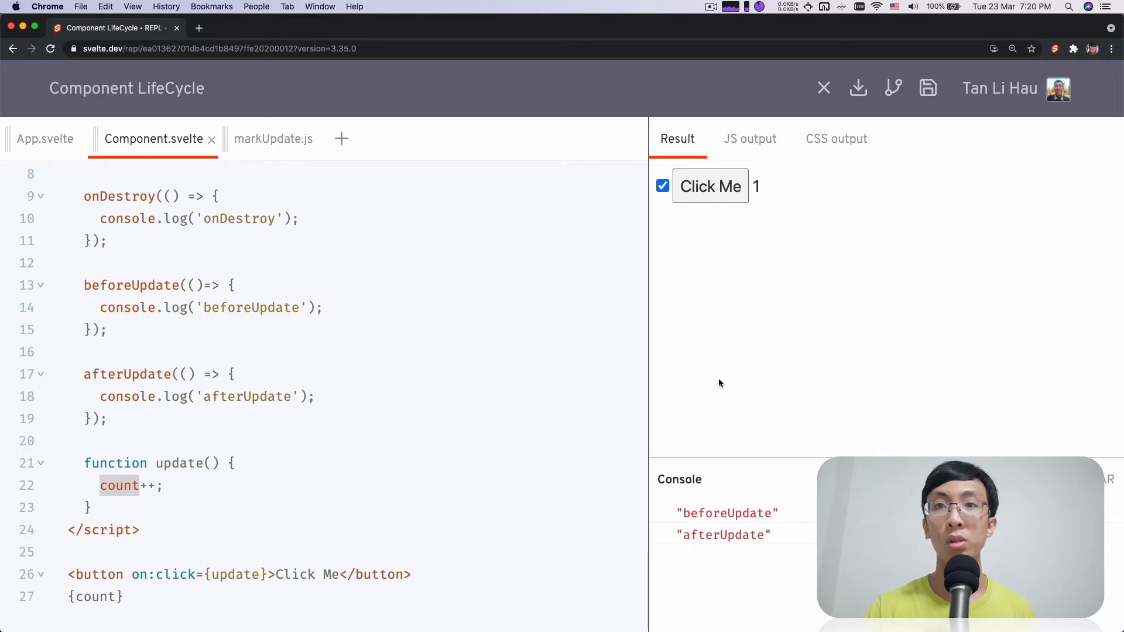
pyautogui.moveTo(810, 505)
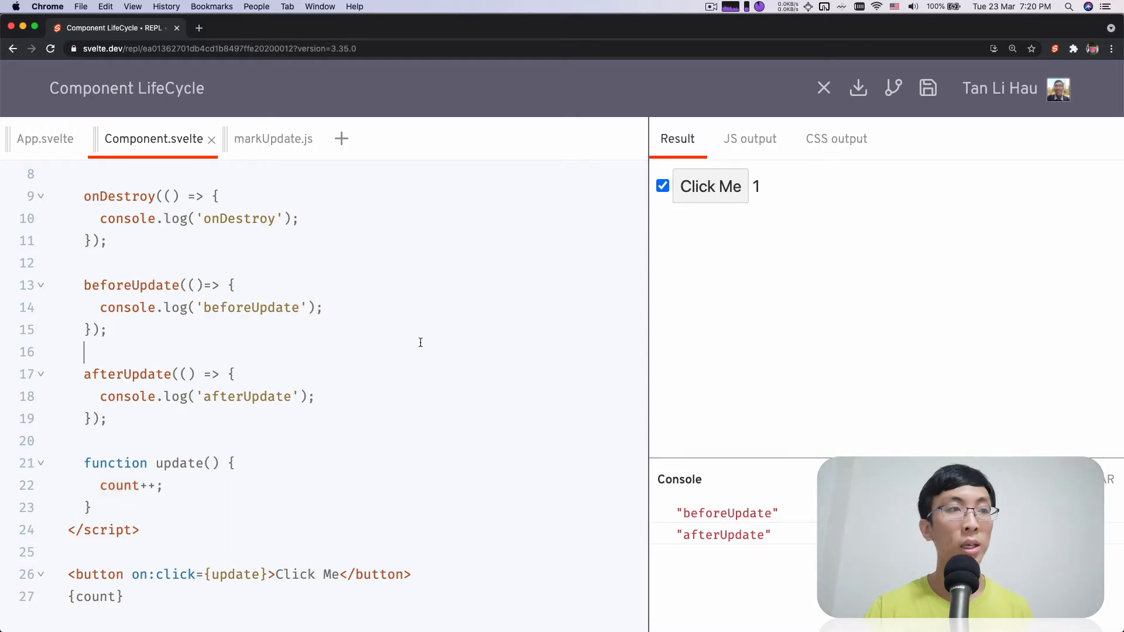
pyautogui.moveTo(721, 321)
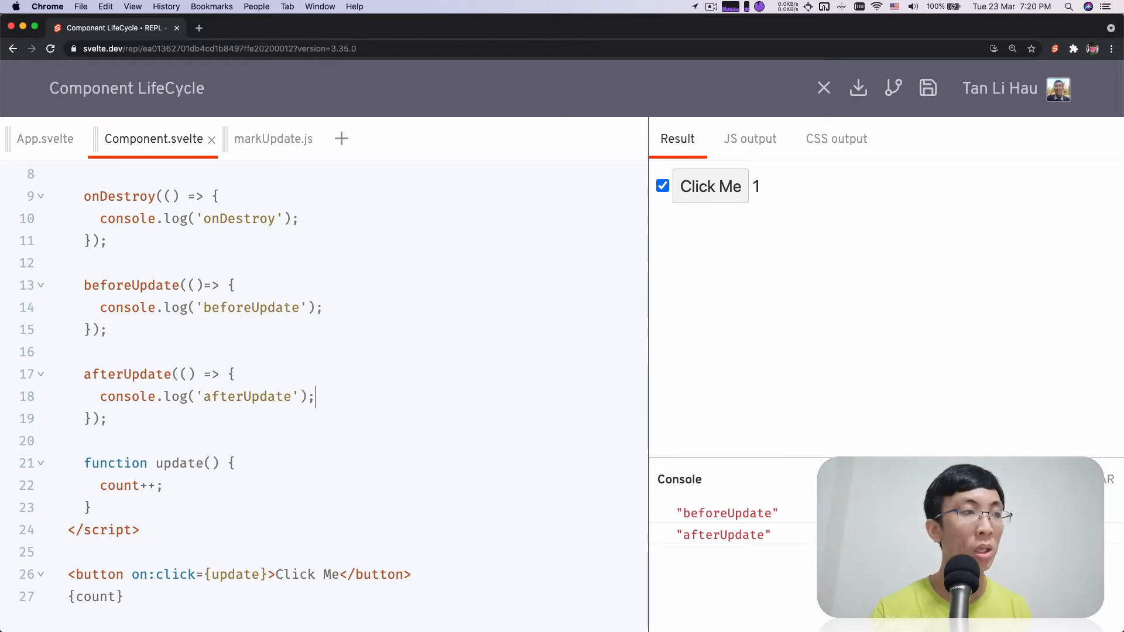
# Add count++; inside the afterUpdate callback in Component.svelte.
pyautogui.write('count++')
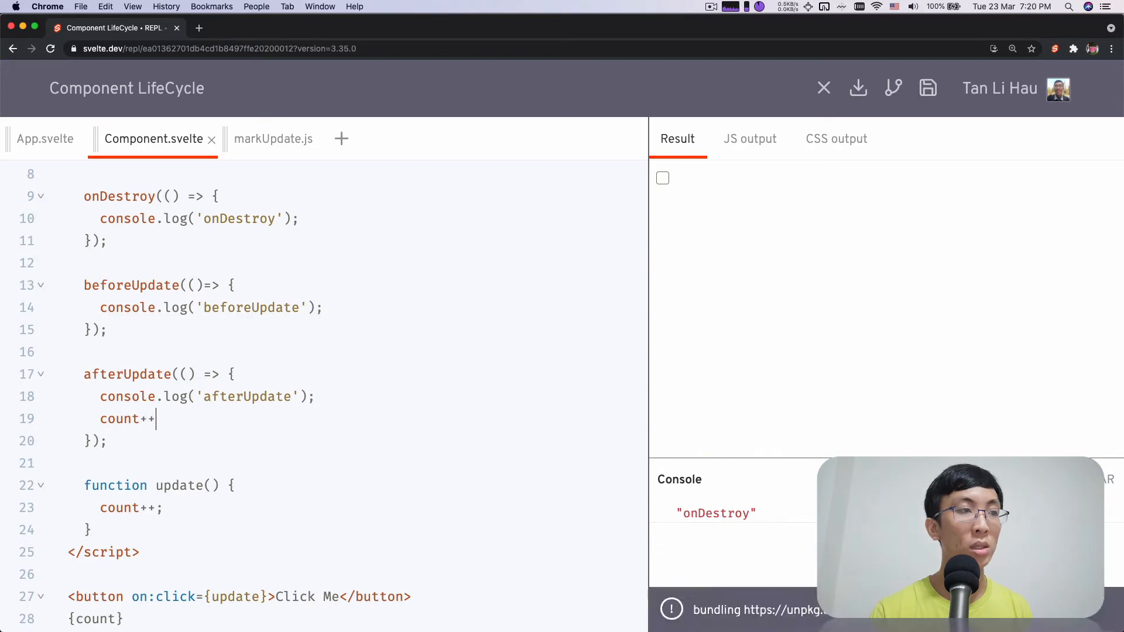
pyautogui.write(';')
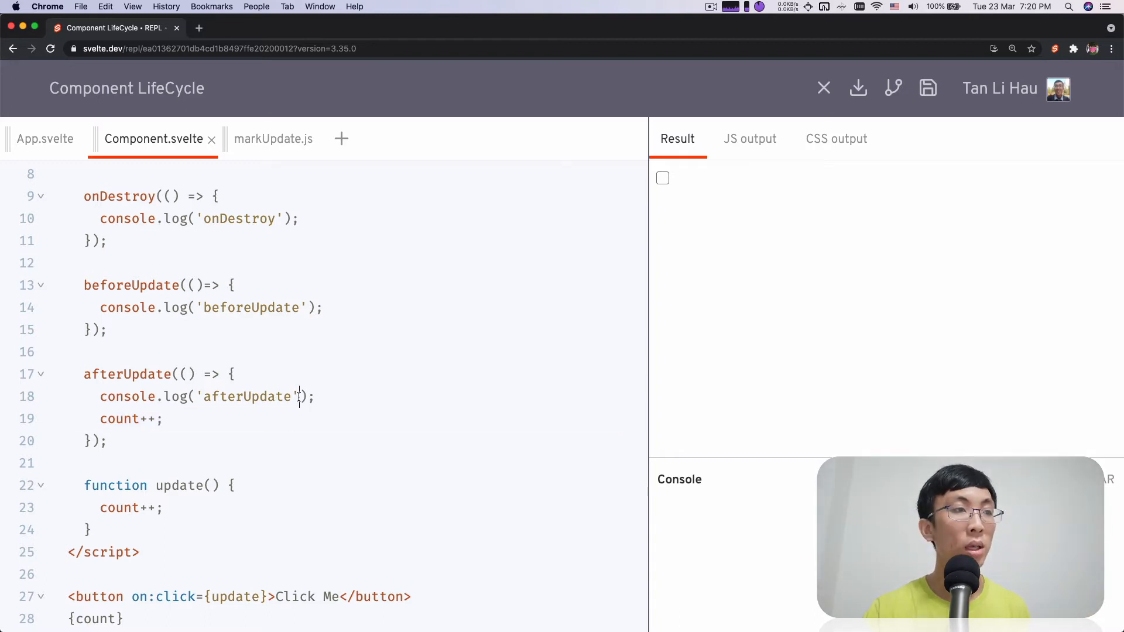
pyautogui.click(165, 418)
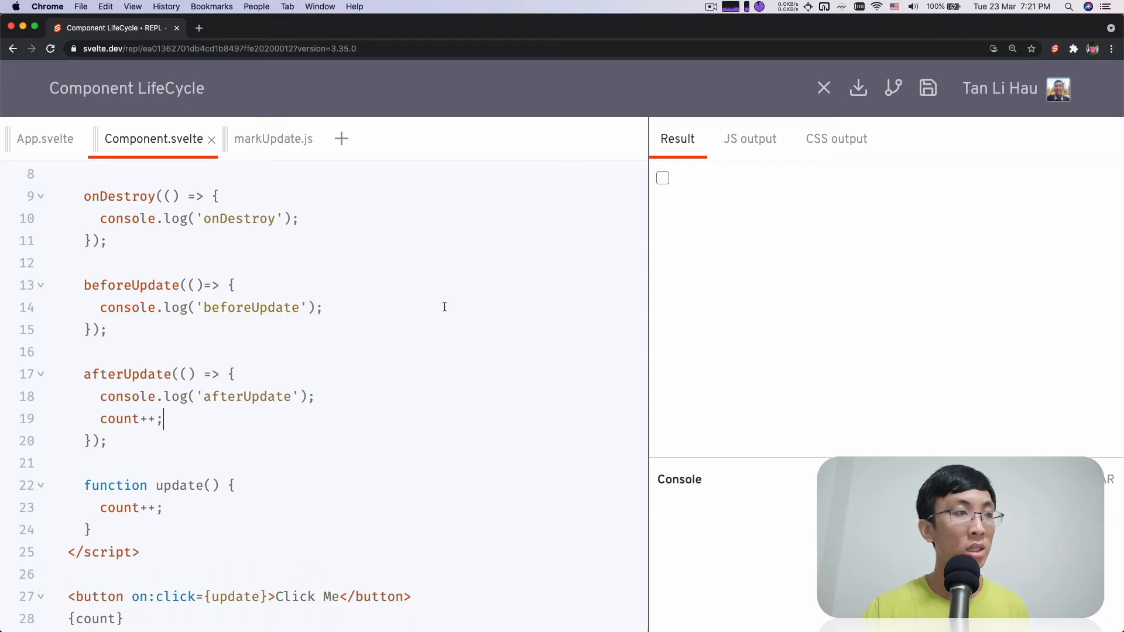
pyautogui.moveTo(447, 363)
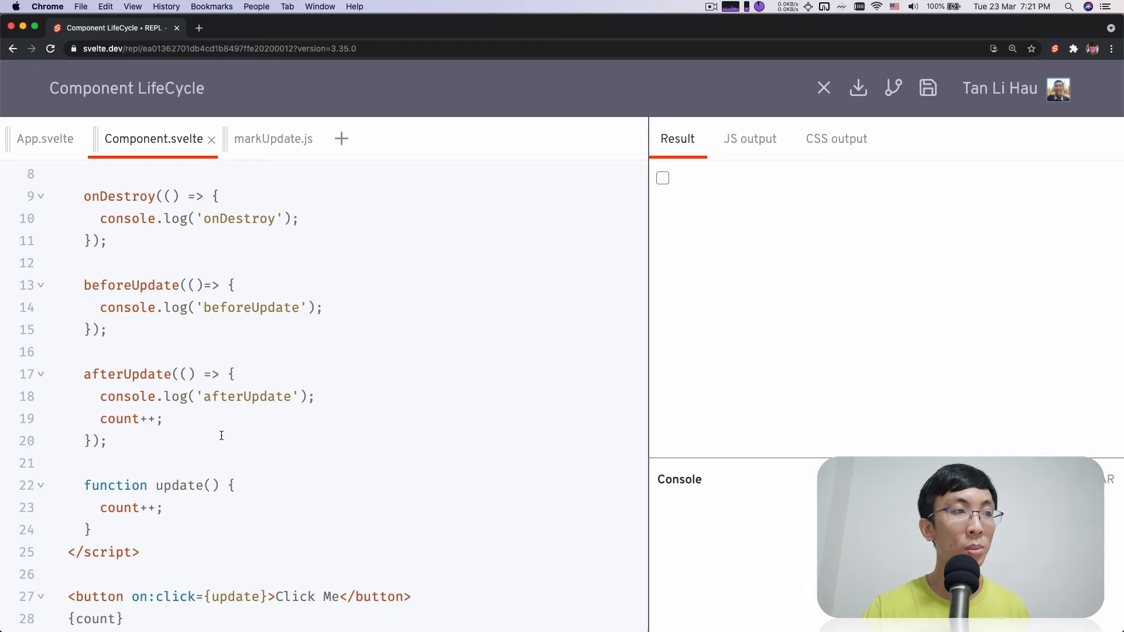
pyautogui.moveTo(182, 415)
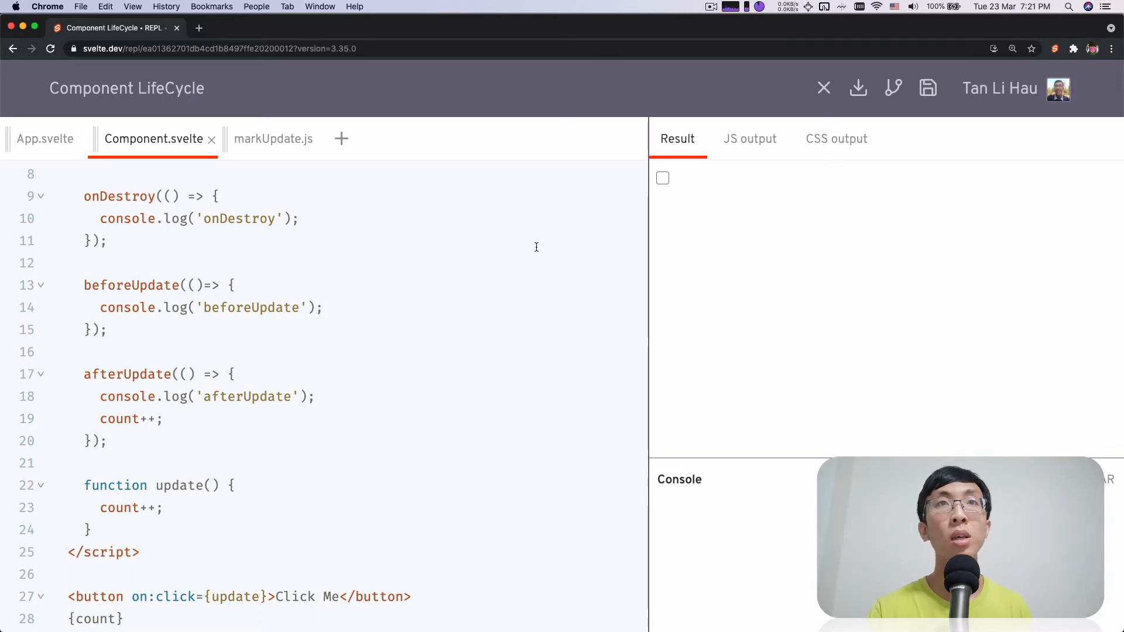
pyautogui.moveTo(405, 288)
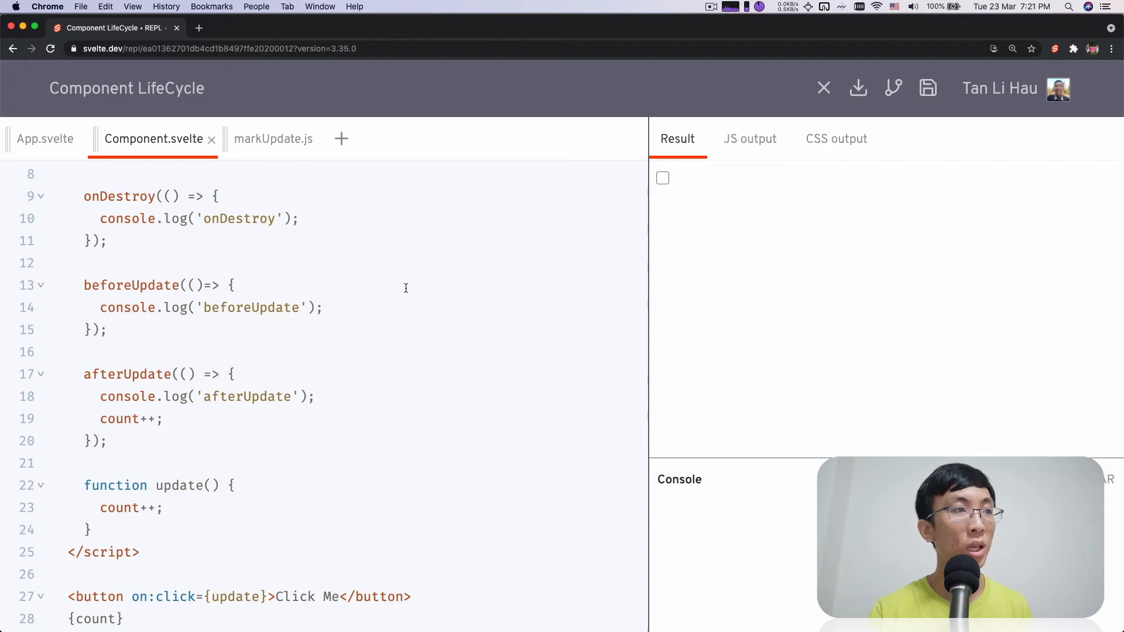
pyautogui.moveTo(400, 110)
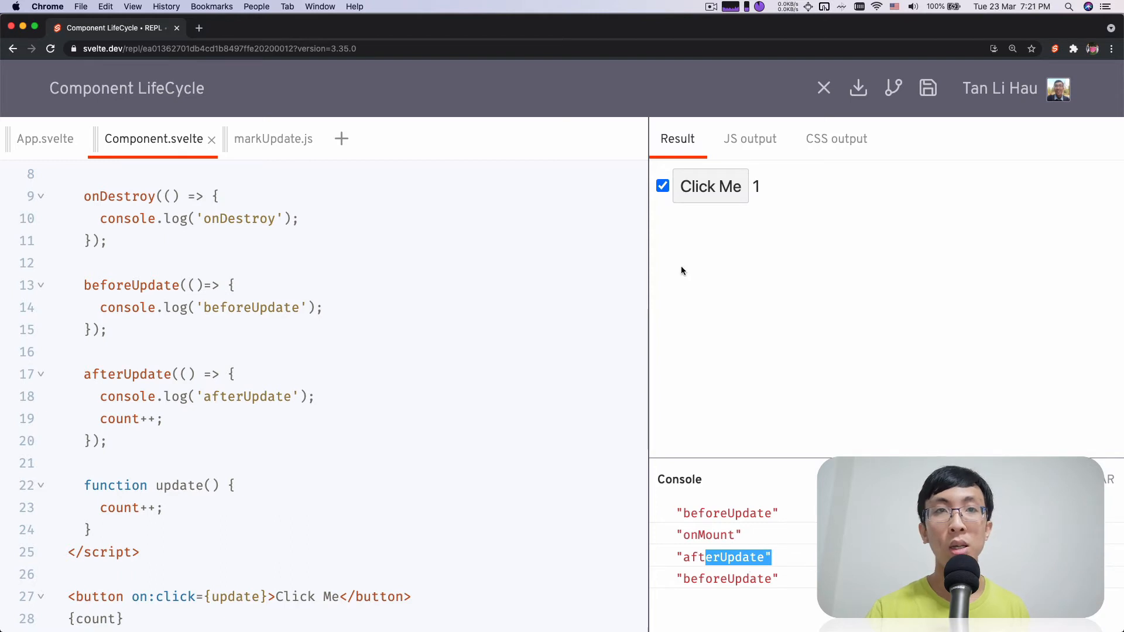
# Inspect the afterUpdate/beforeUpdate console entries, then delete count++; from the afterUpdate hook.
pyautogui.doubleClick(727, 578)
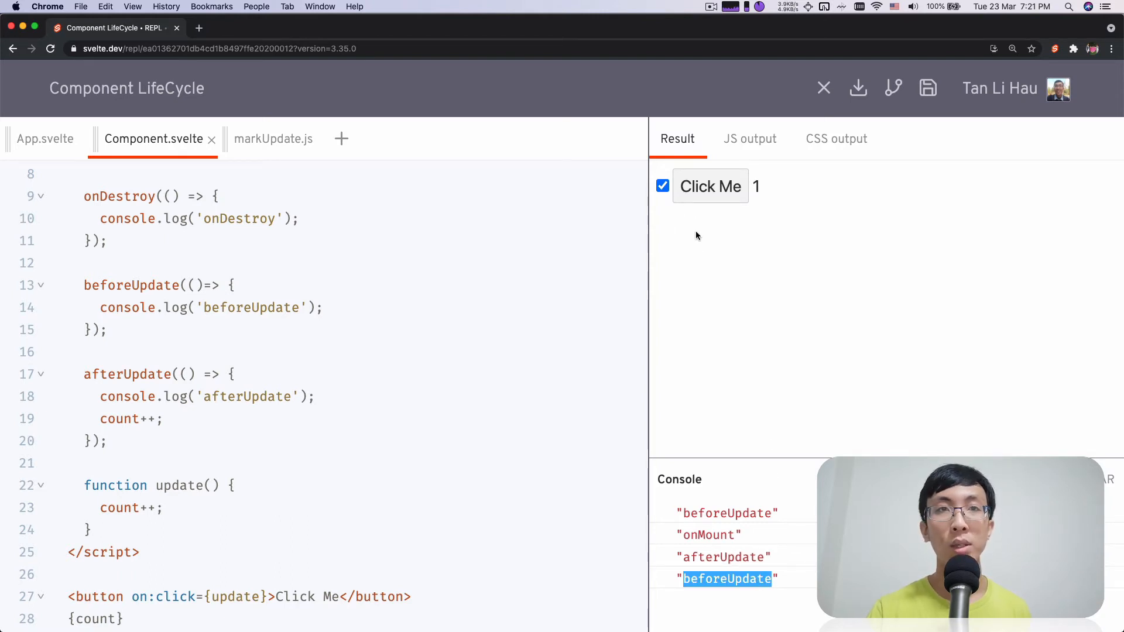
pyautogui.click(709, 186)
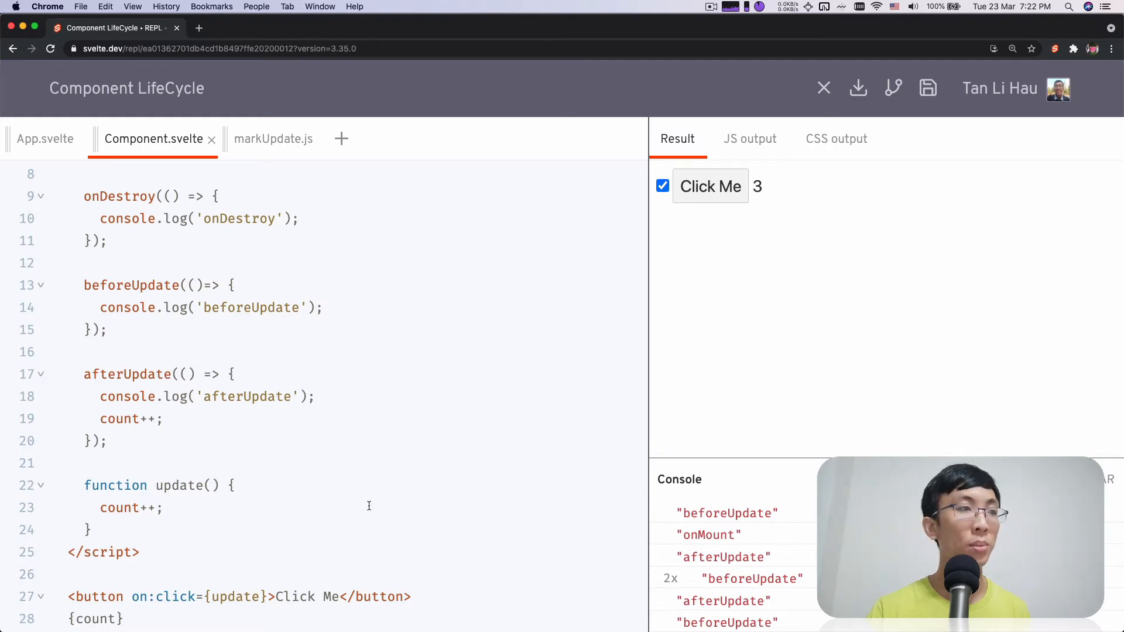
pyautogui.click(165, 418)
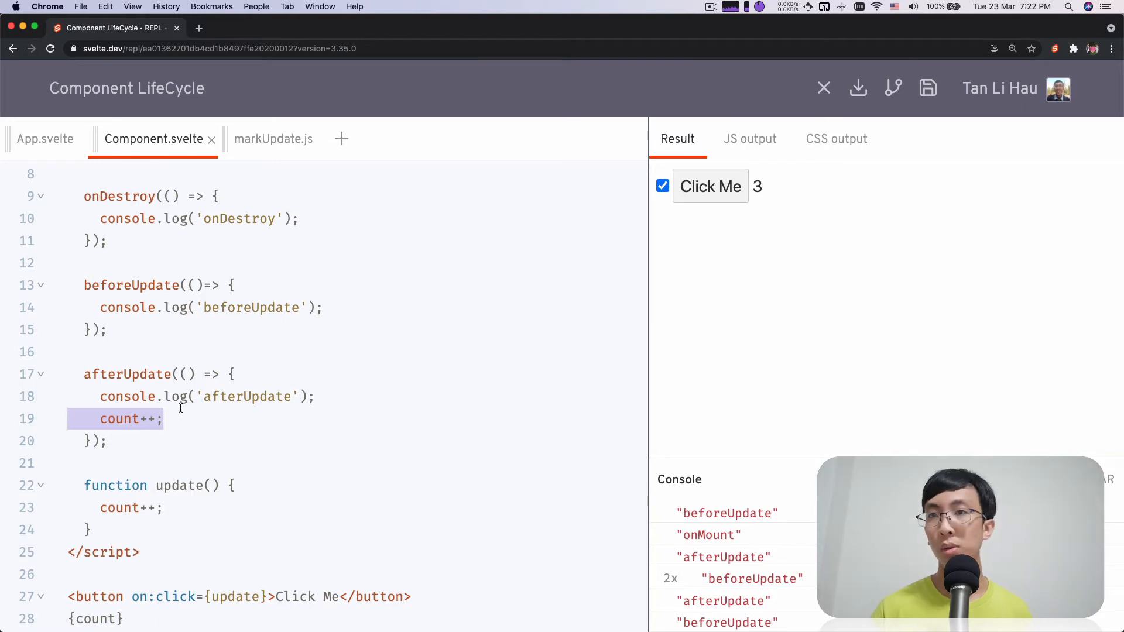
pyautogui.press('Backspace')
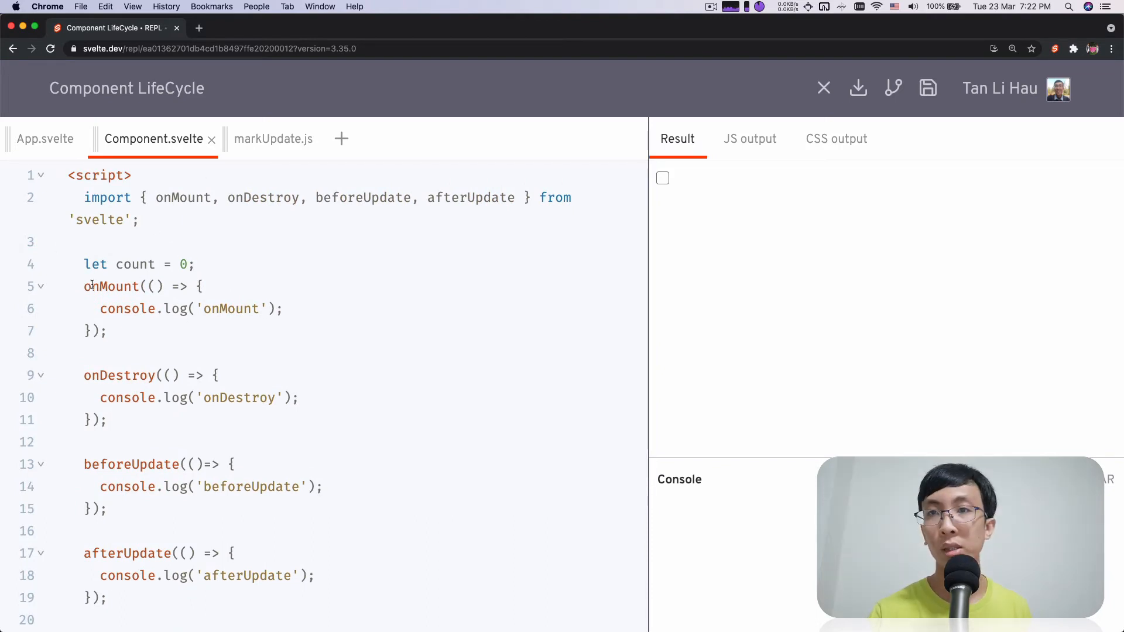
pyautogui.doubleClick(111, 286)
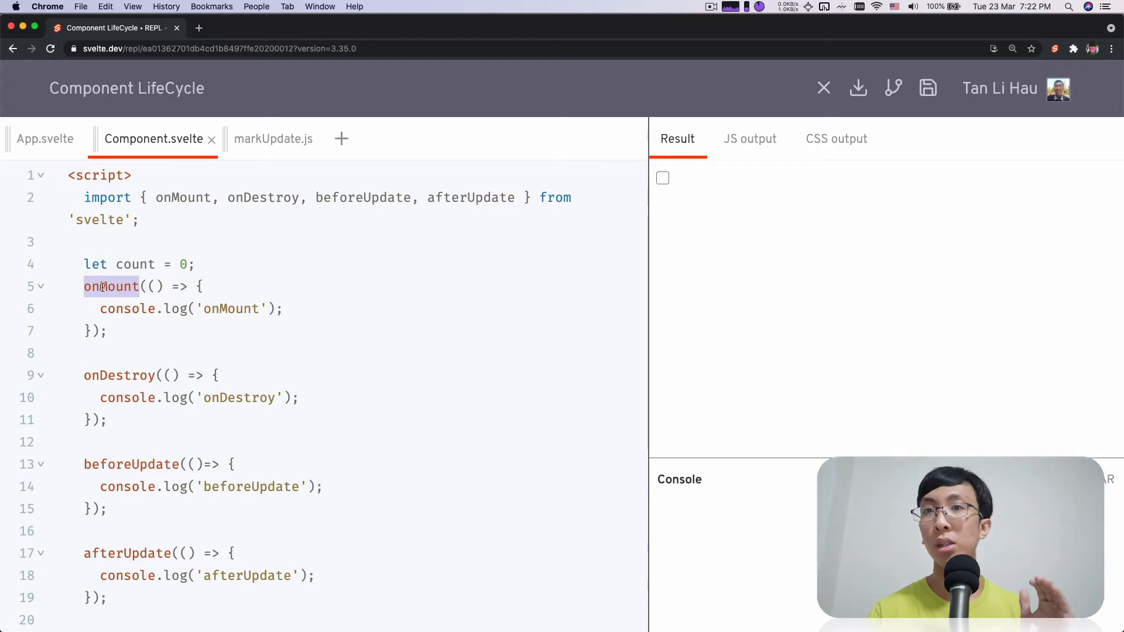
pyautogui.moveTo(85, 286); pyautogui.dragTo(95, 330)
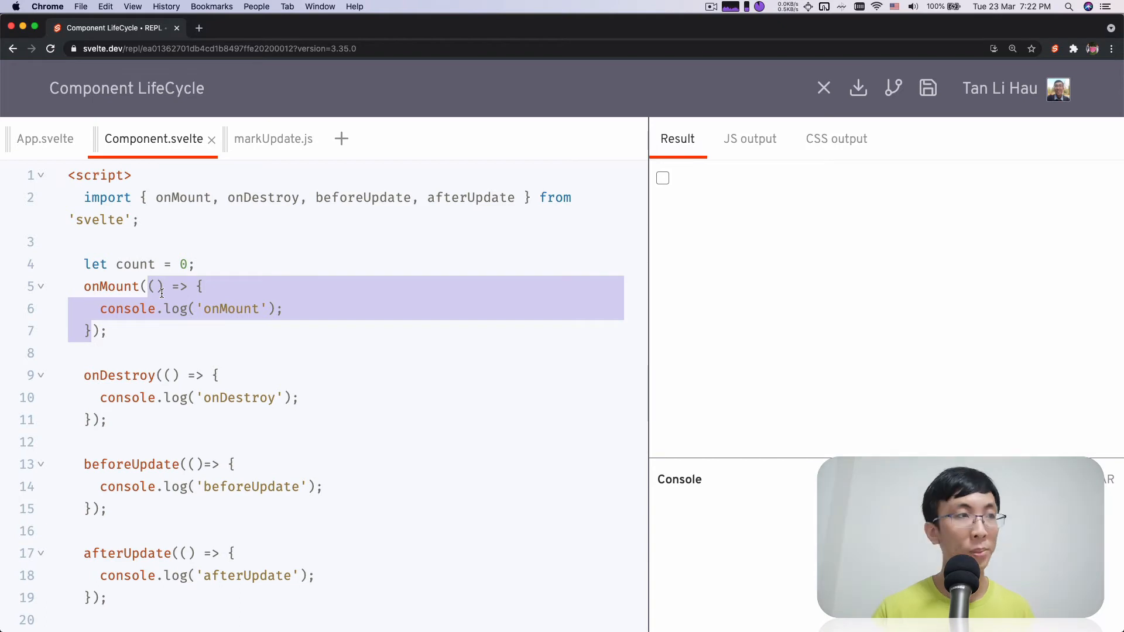
pyautogui.doubleClick(110, 285)
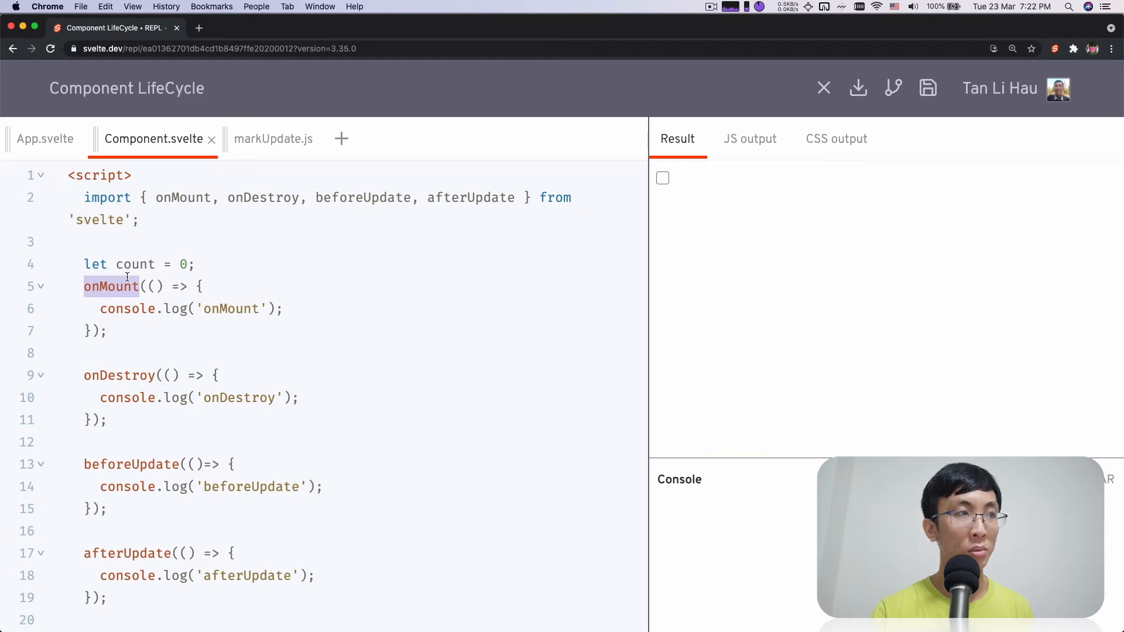
pyautogui.moveTo(84, 197); pyautogui.dragTo(108, 419)
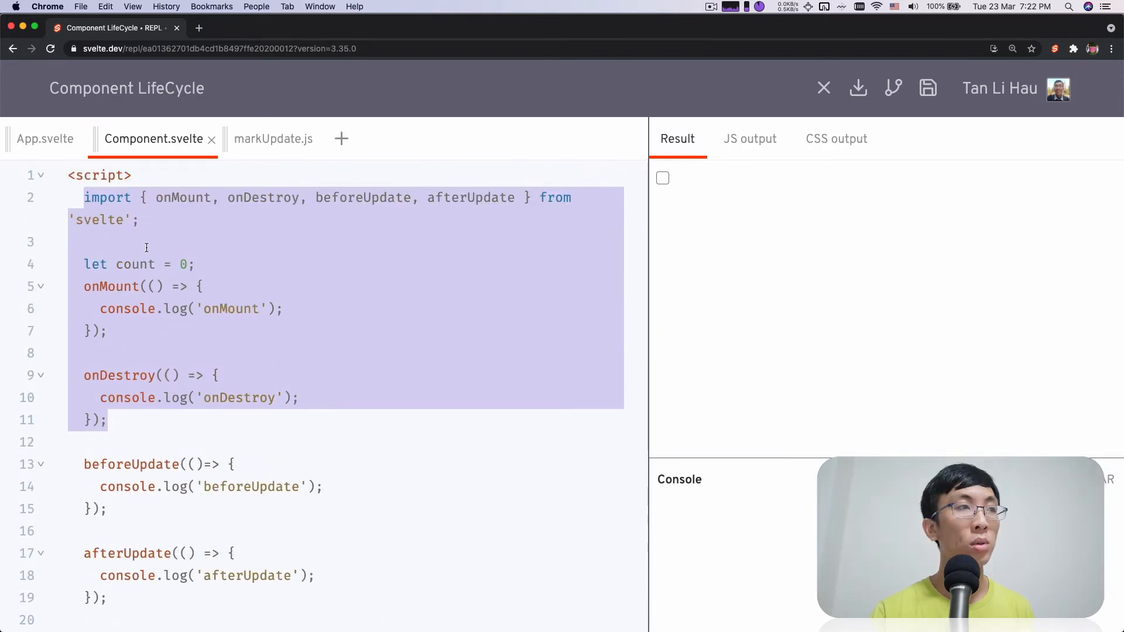
pyautogui.click(194, 265)
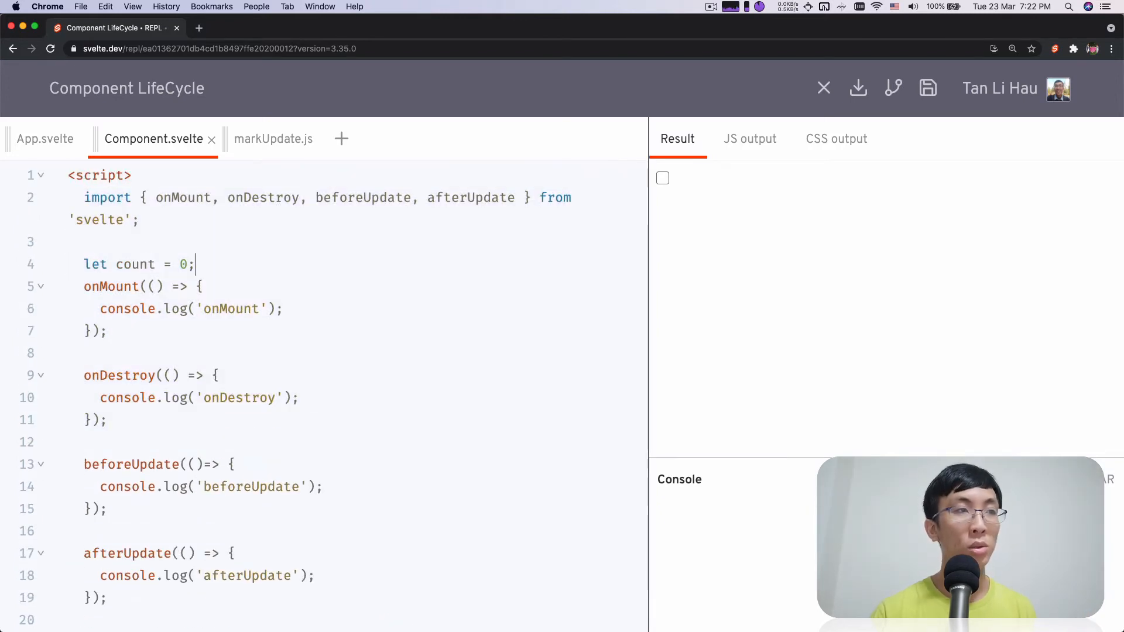
# Wrap onMount in setTimeout, then replace it with a function foo() enclosing onMount.
pyautogui.write('set')
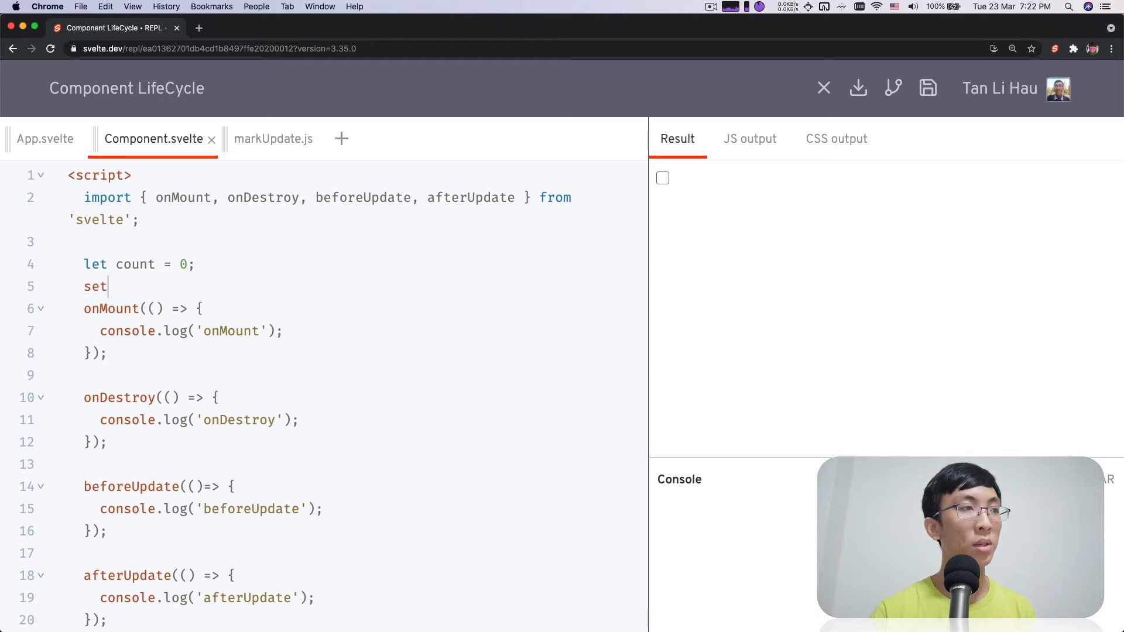
pyautogui.write('Timeout(() => {')
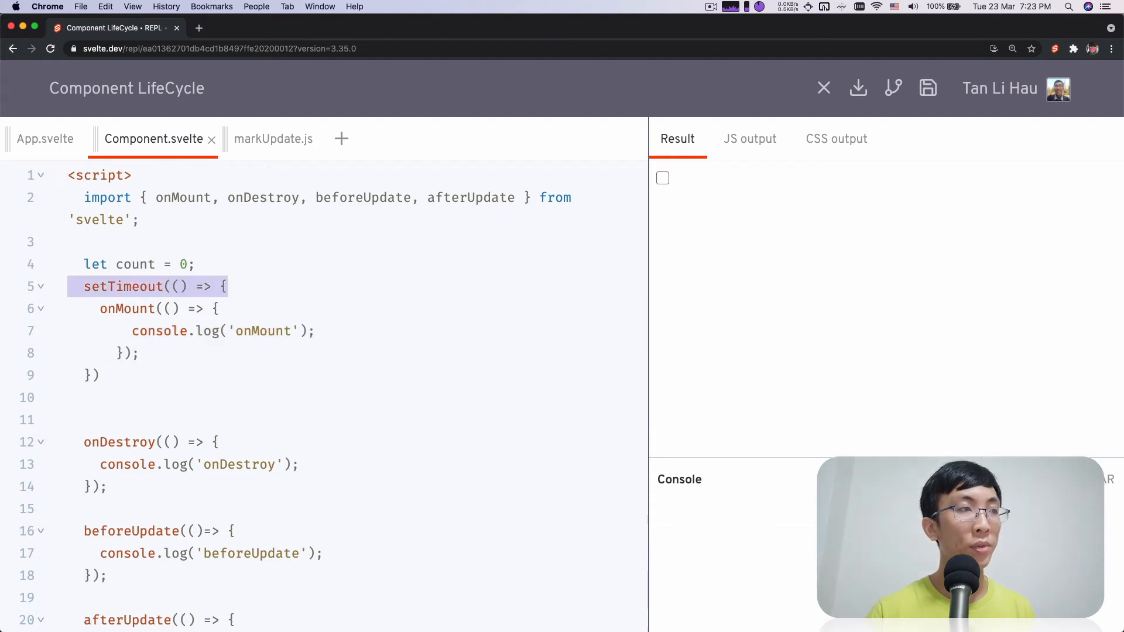
pyautogui.write('function foo() {')
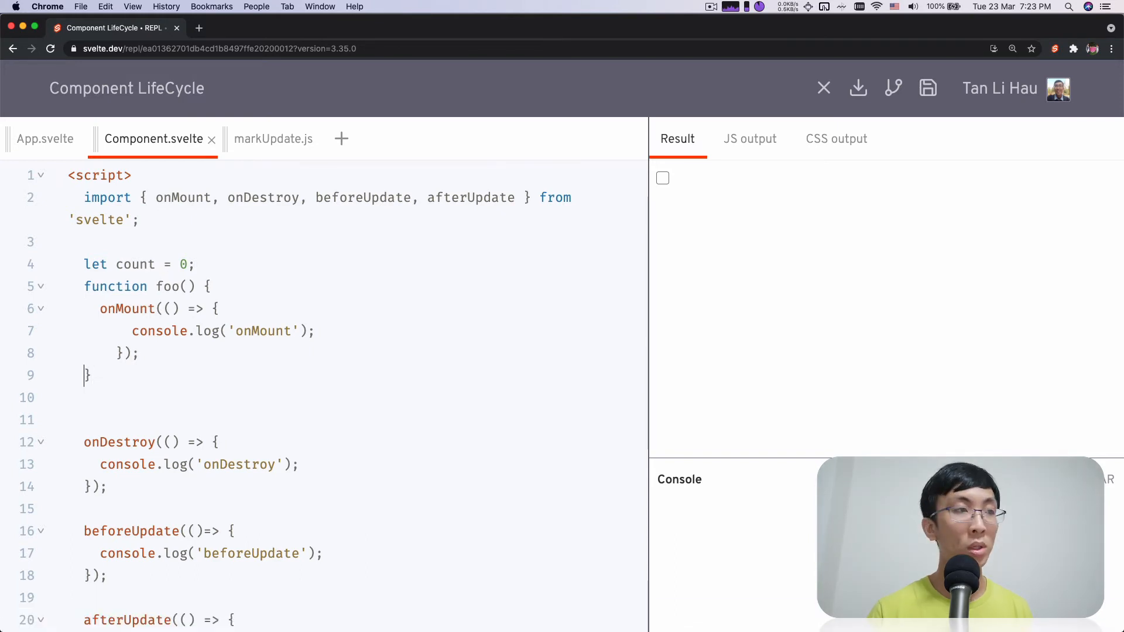
# Call foo(); right after the foo function definition.
pyautogui.write('foo();')
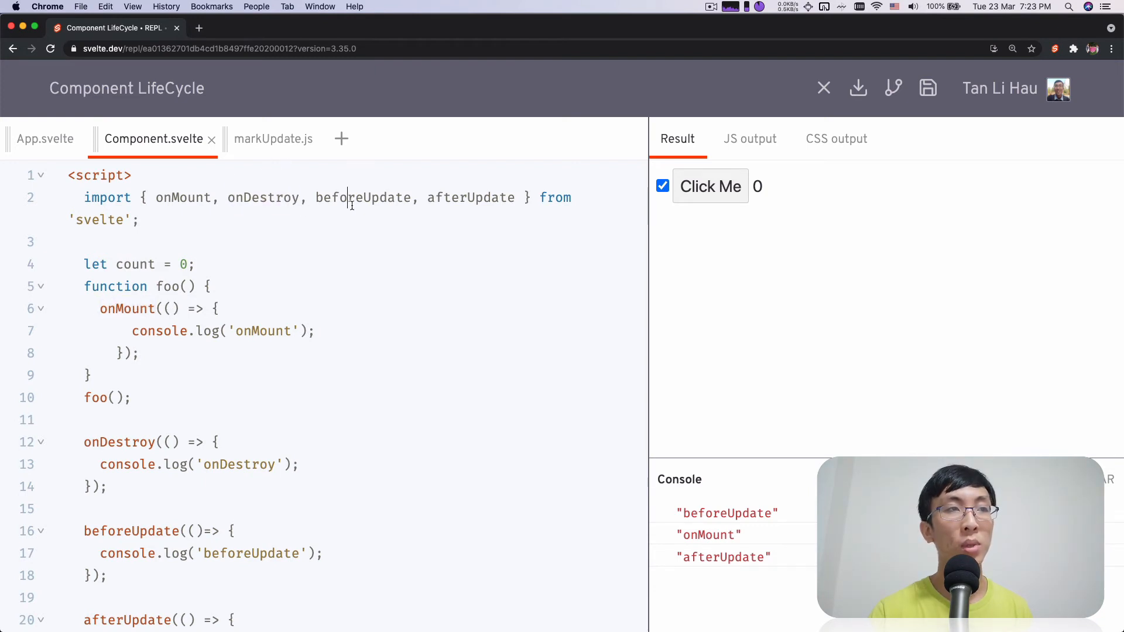
# Highlight beforeUpdate and onMount, then delete the function foo block, keeping the foo() call.
pyautogui.doubleClick(363, 196)
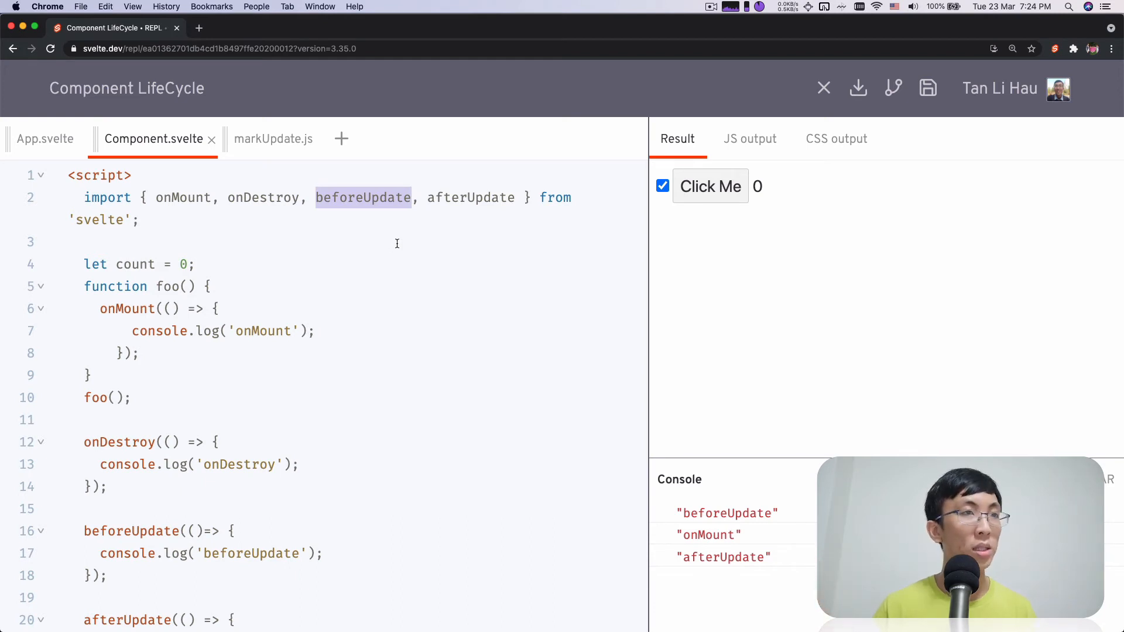
pyautogui.moveTo(163, 217)
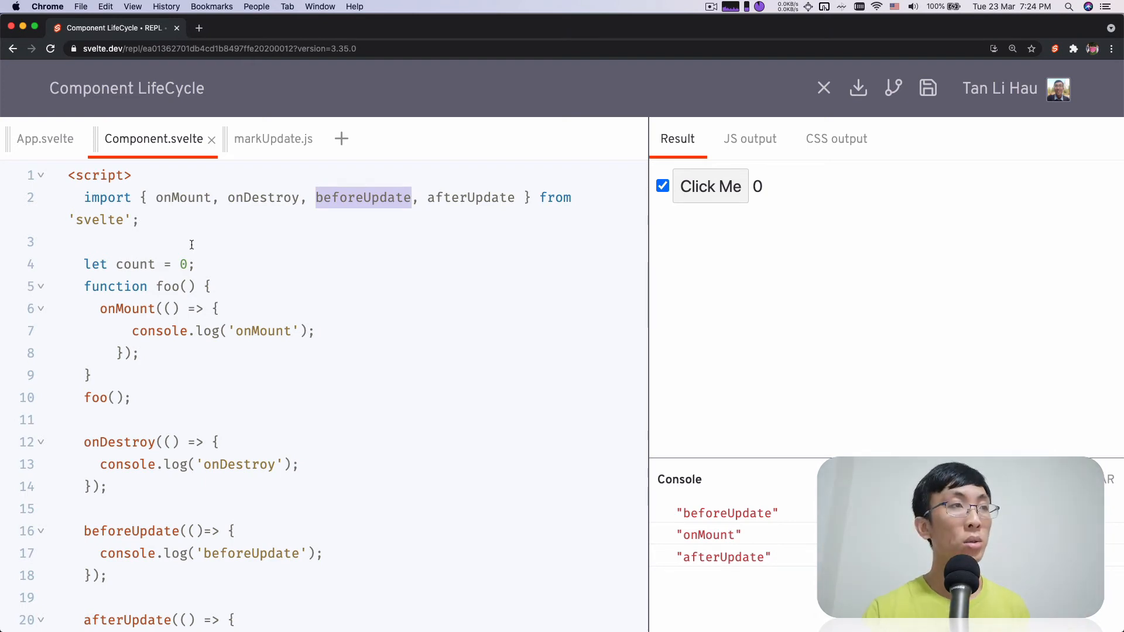
pyautogui.doubleClick(126, 309)
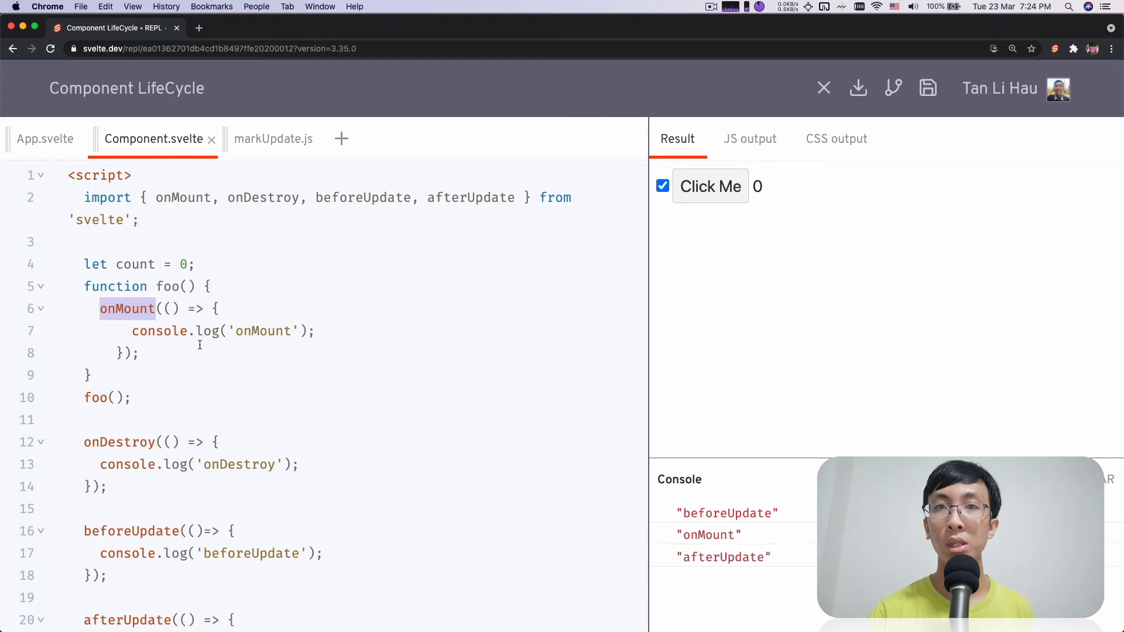
pyautogui.moveTo(250, 282)
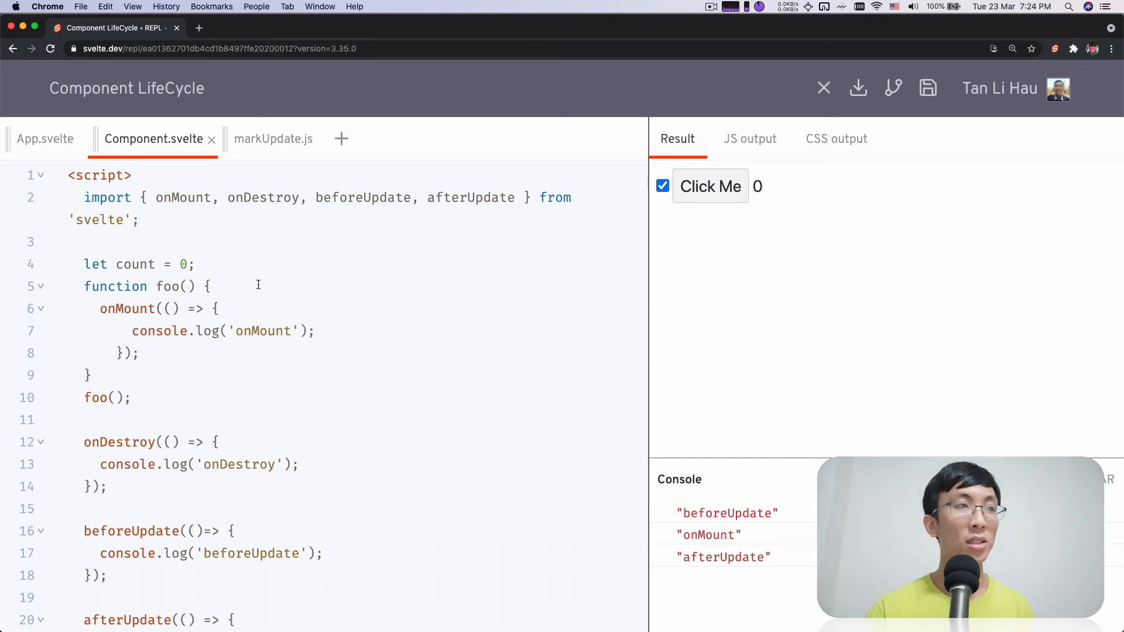
pyautogui.click(210, 286)
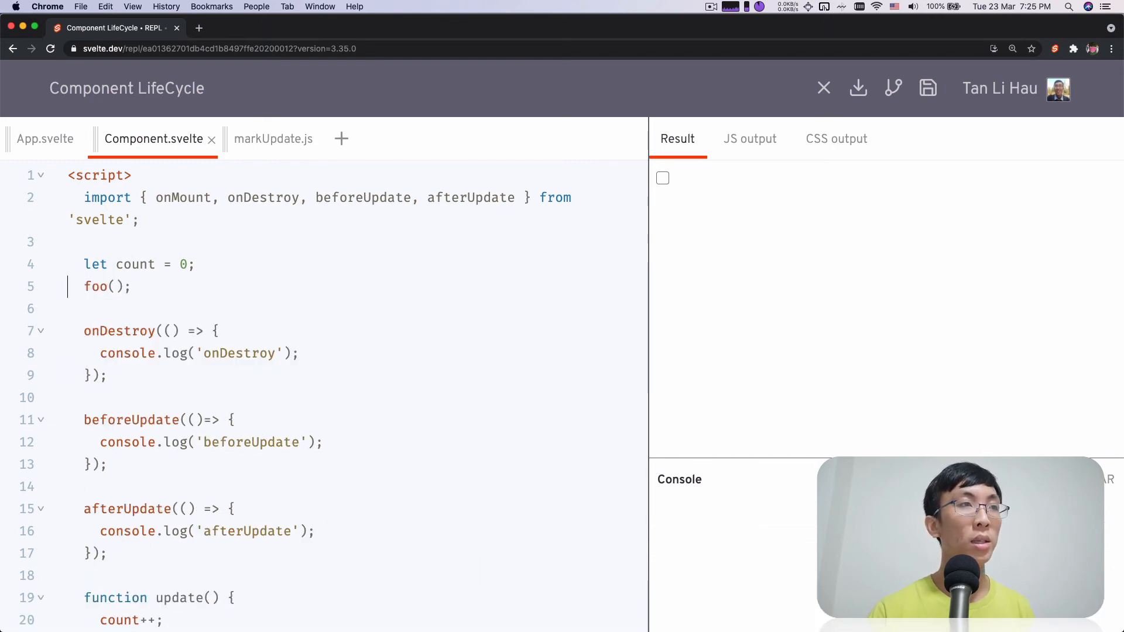
# Add foo.js exporting foo with onMount logging 'onMount', then return to Component.svelte.
pyautogui.click(340, 138)
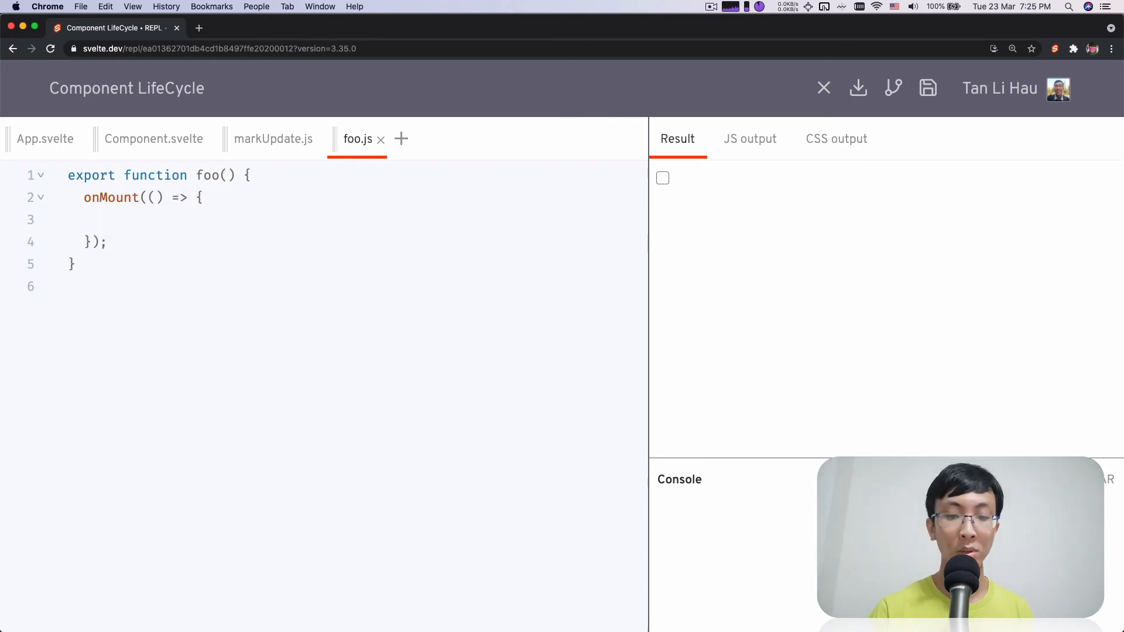
pyautogui.write("console.log('')")
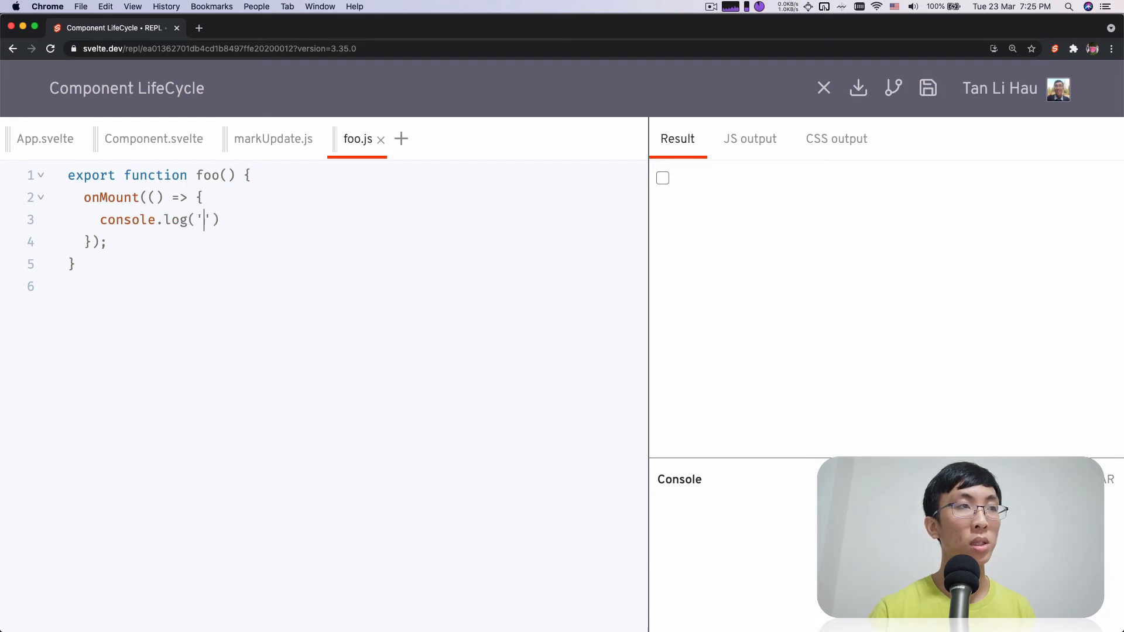
pyautogui.write('onMount')
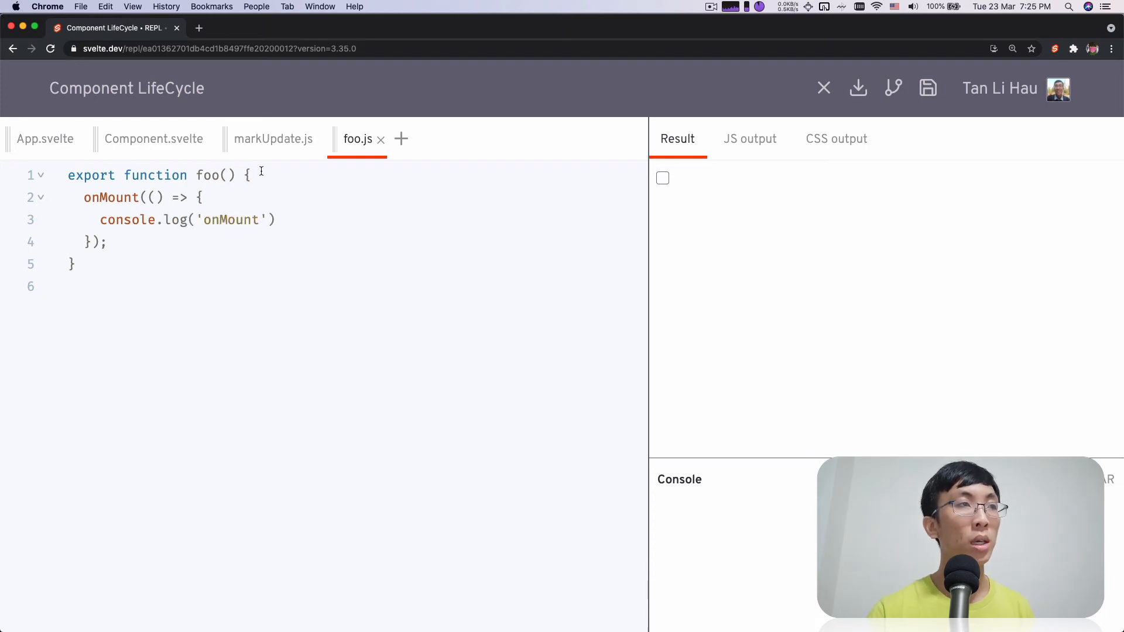
pyautogui.click(154, 138)
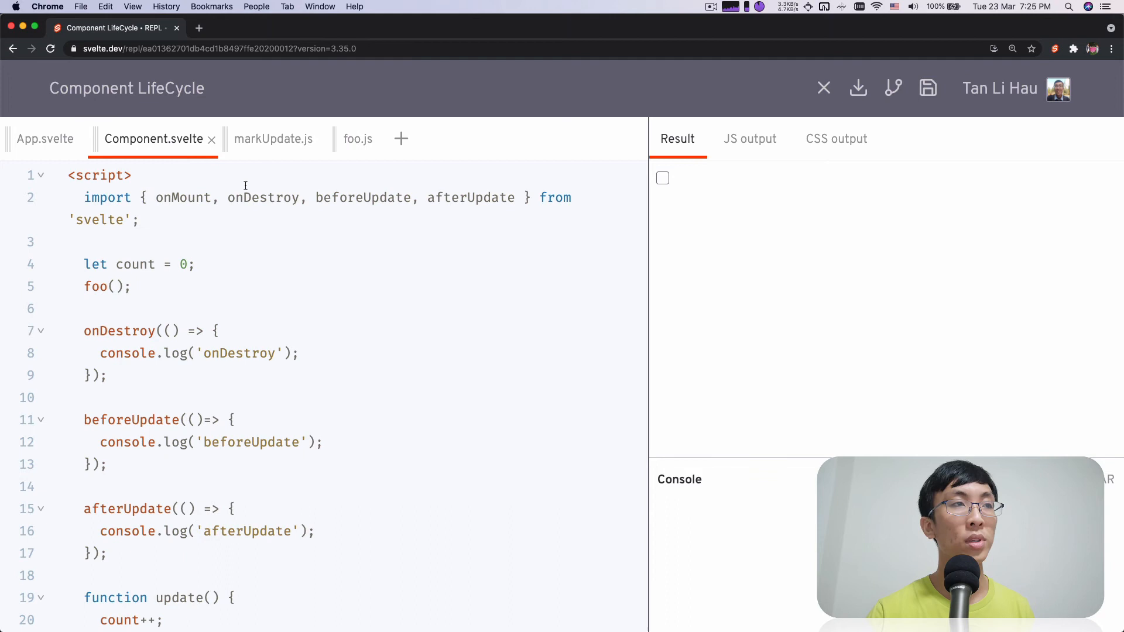
# Write import { foo } from './foo'; above the foo() call in Component.svelte.
pyautogui.write('im')
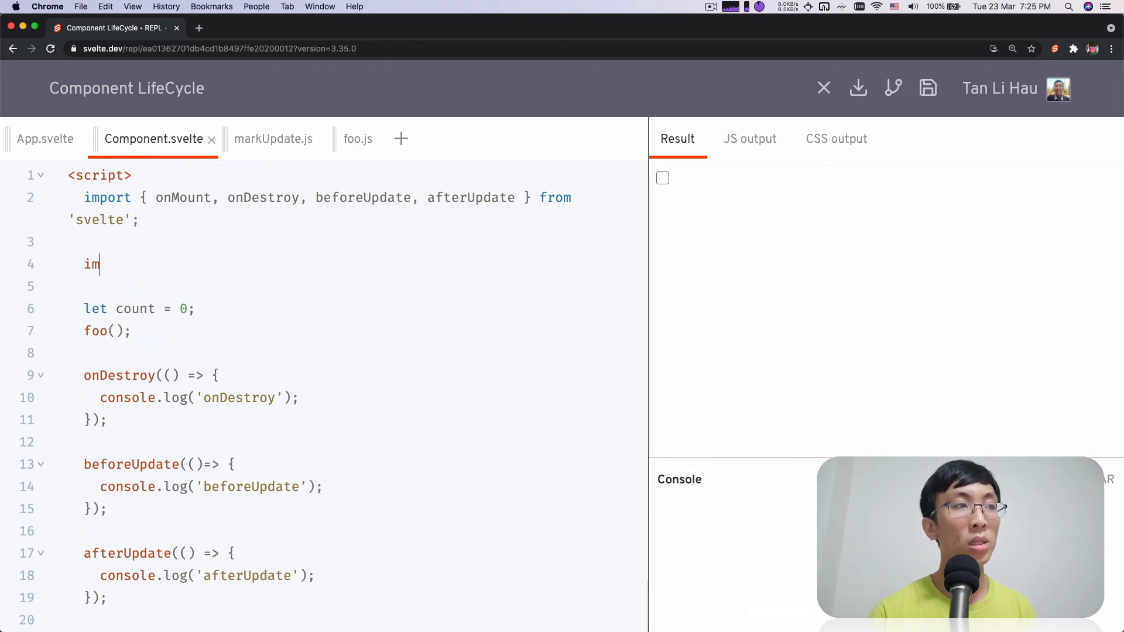
pyautogui.write('port { foo')
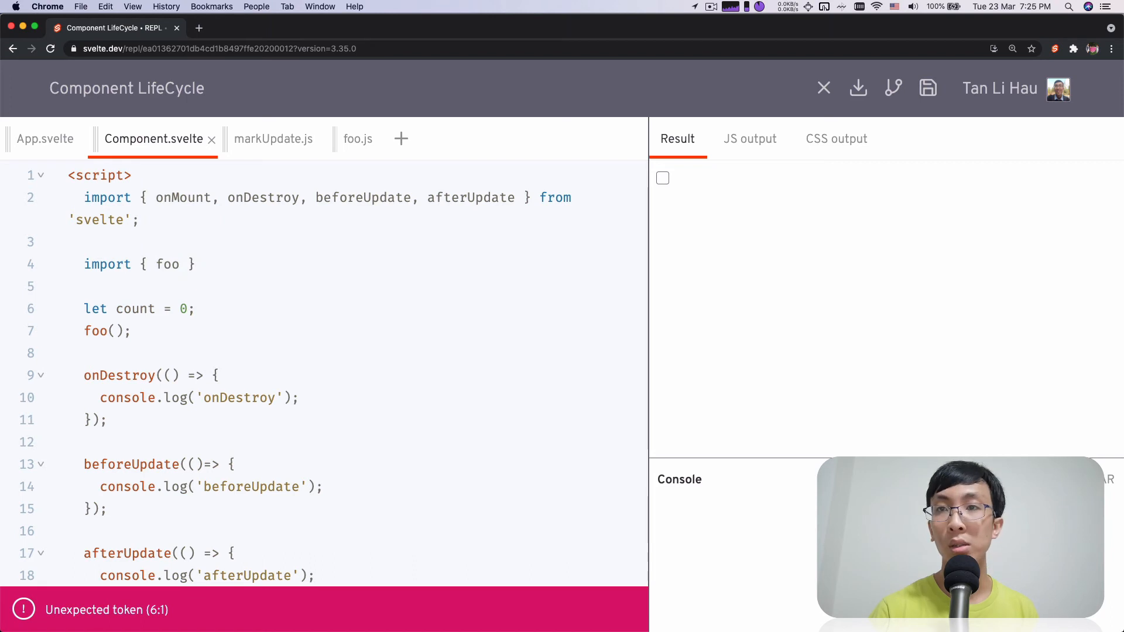
pyautogui.write("from './")
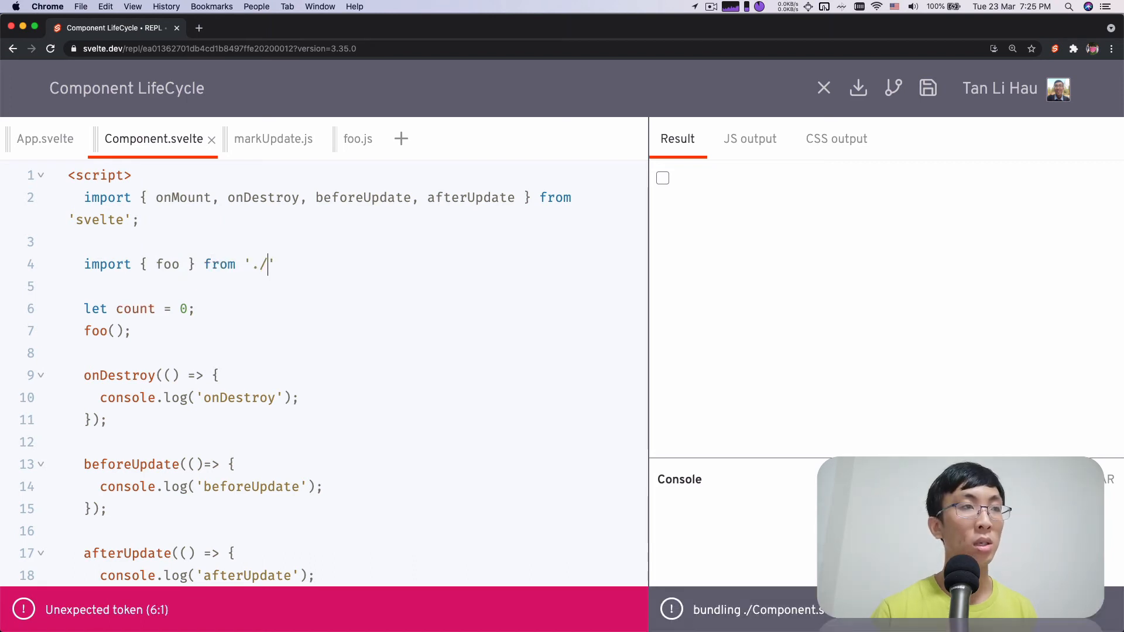
pyautogui.write("foo'")
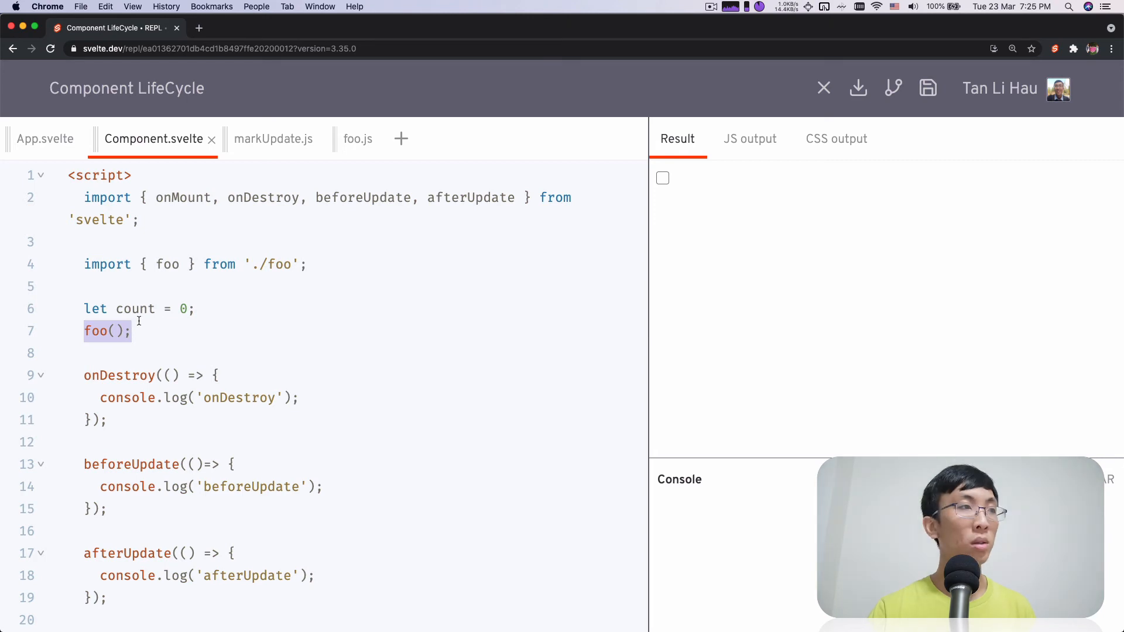
pyautogui.click(159, 323)
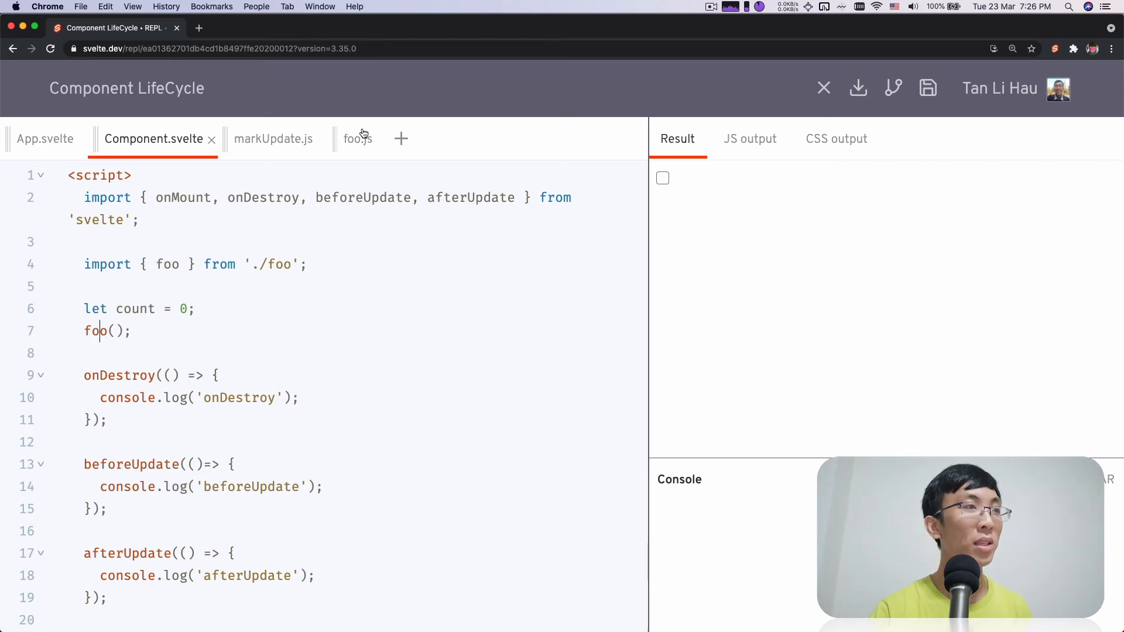
pyautogui.moveTo(262, 135)
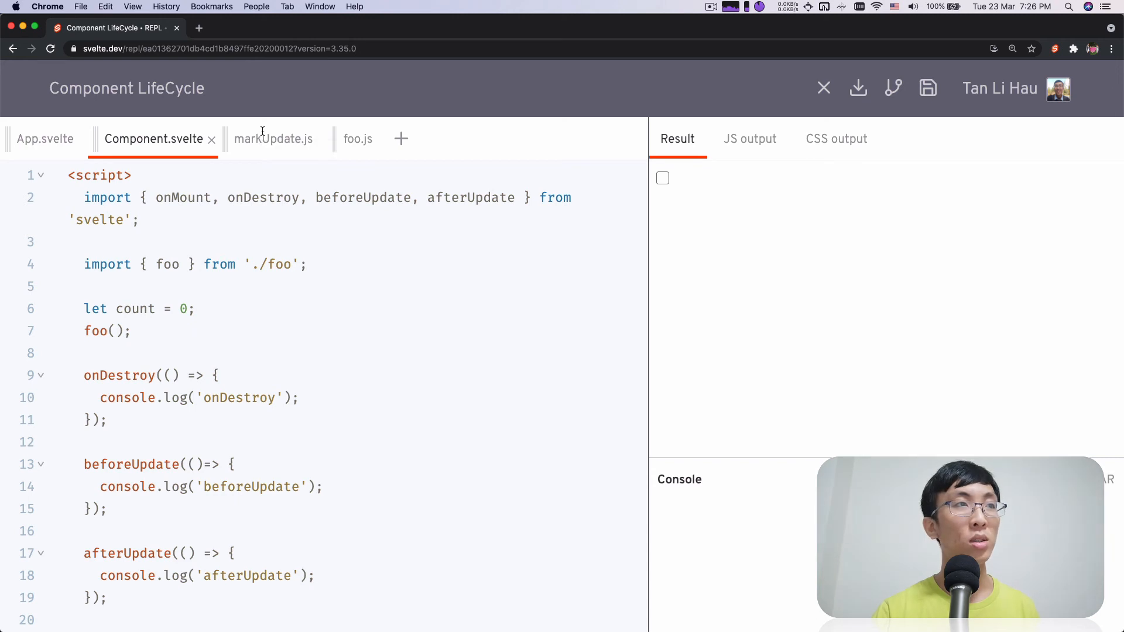
pyautogui.click(271, 138)
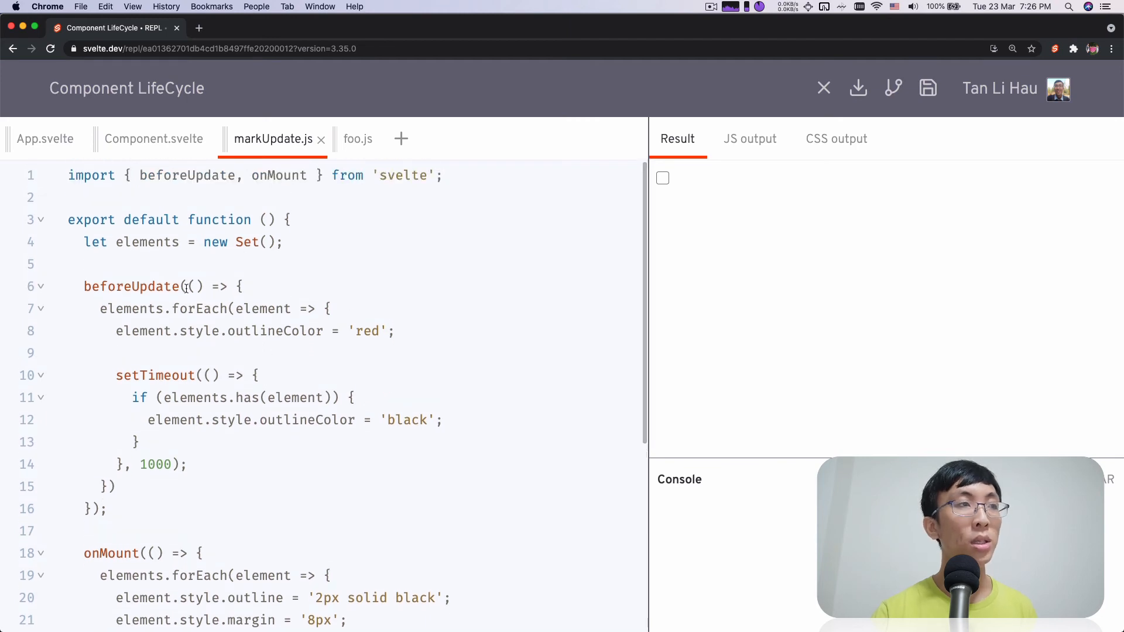
pyautogui.click(153, 138)
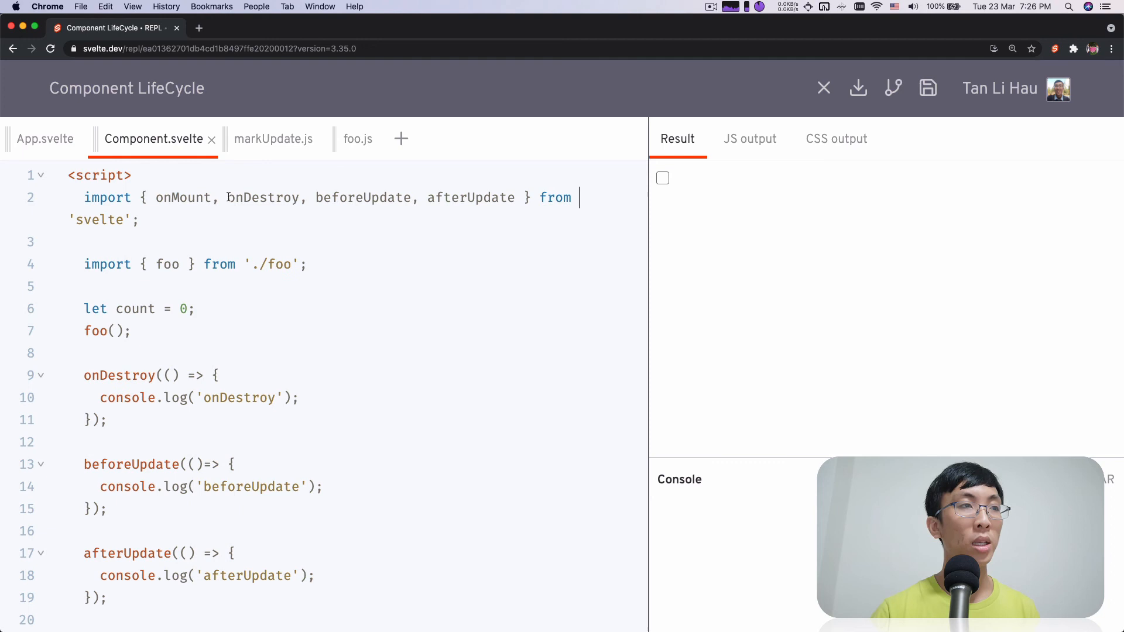
# Replace the foo import and call with import markUpdate from './markUpdate';.
pyautogui.press('Backspace')
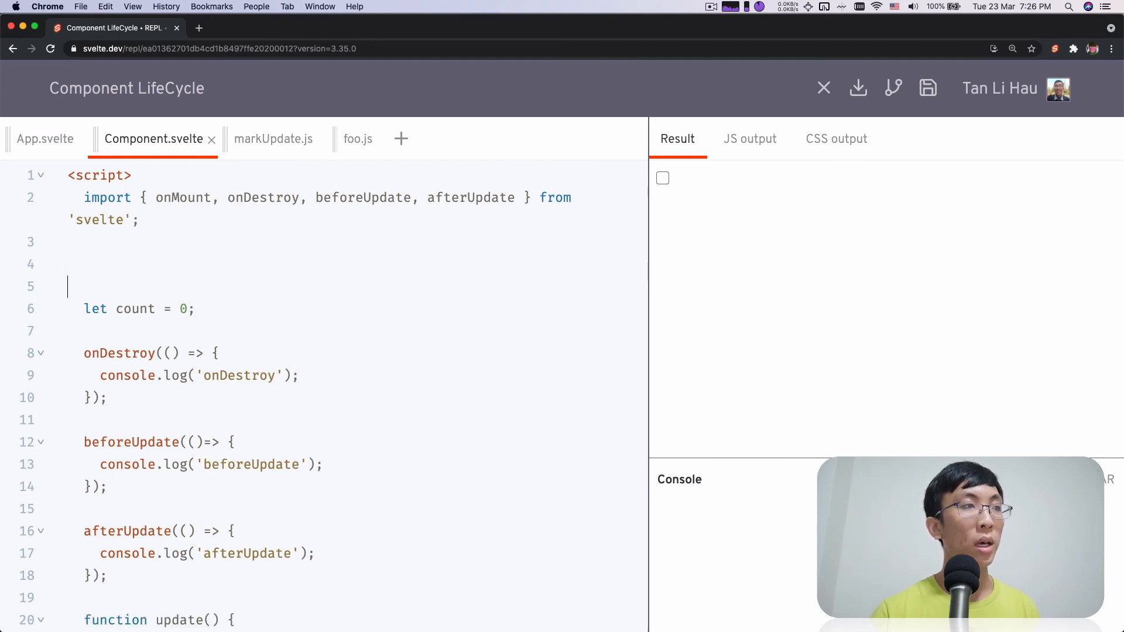
pyautogui.write('import')
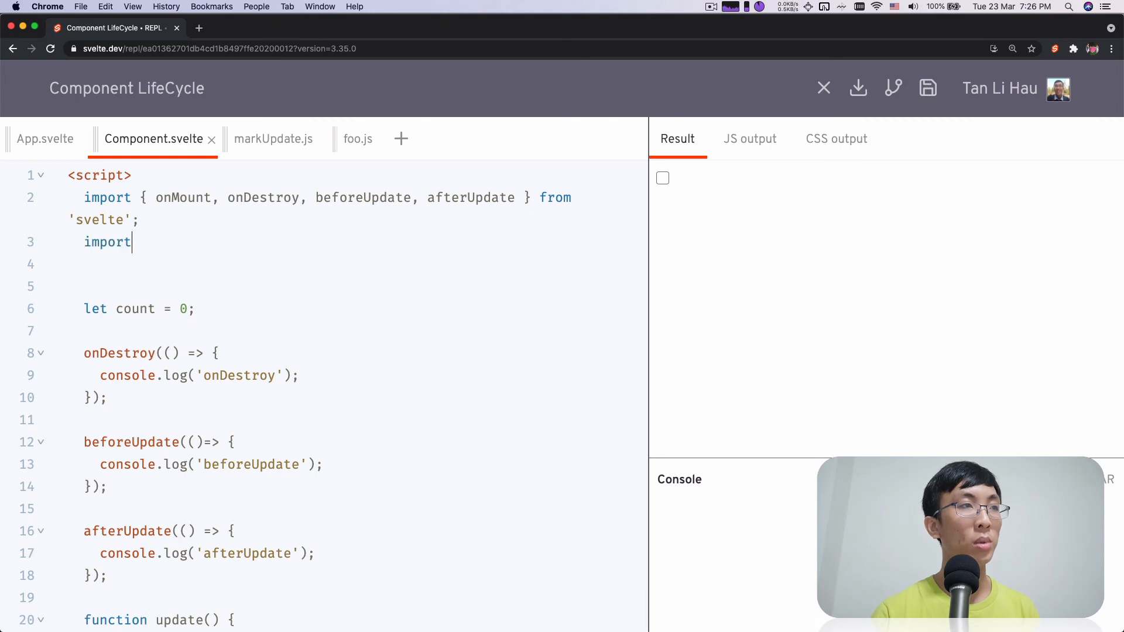
pyautogui.write('markUpdate')
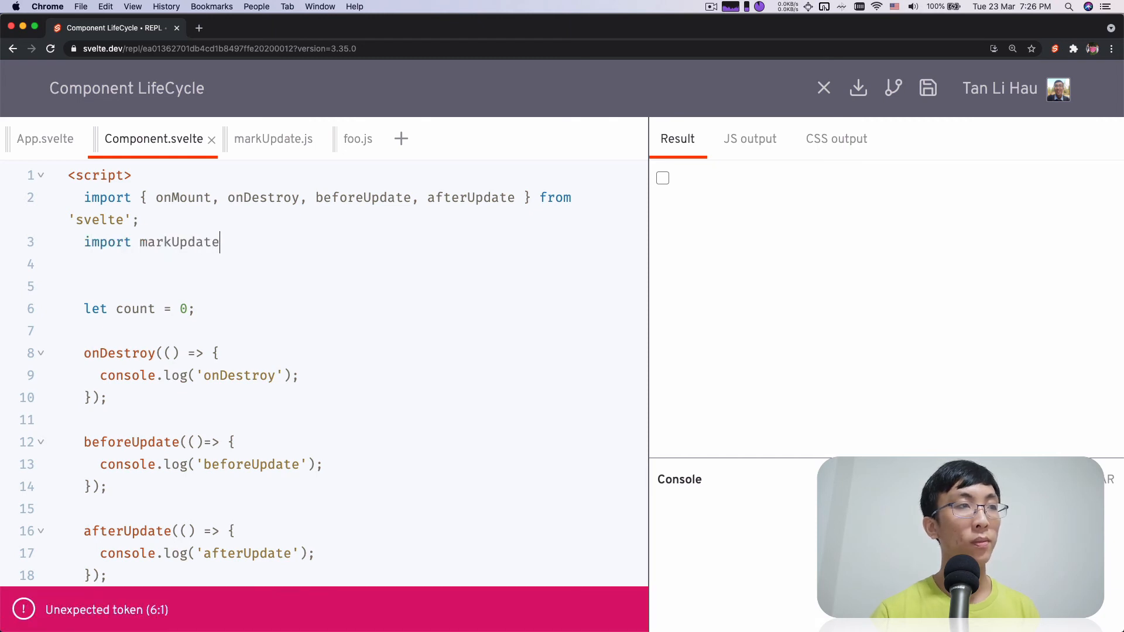
pyautogui.write("from './M'")
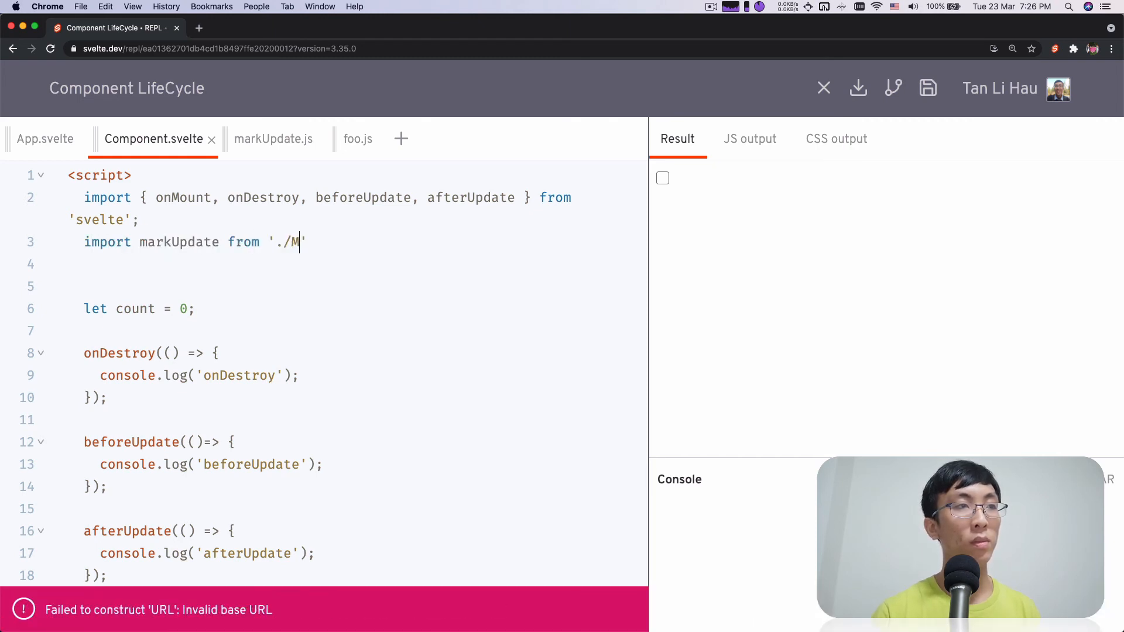
pyautogui.write("arkUpdate';")
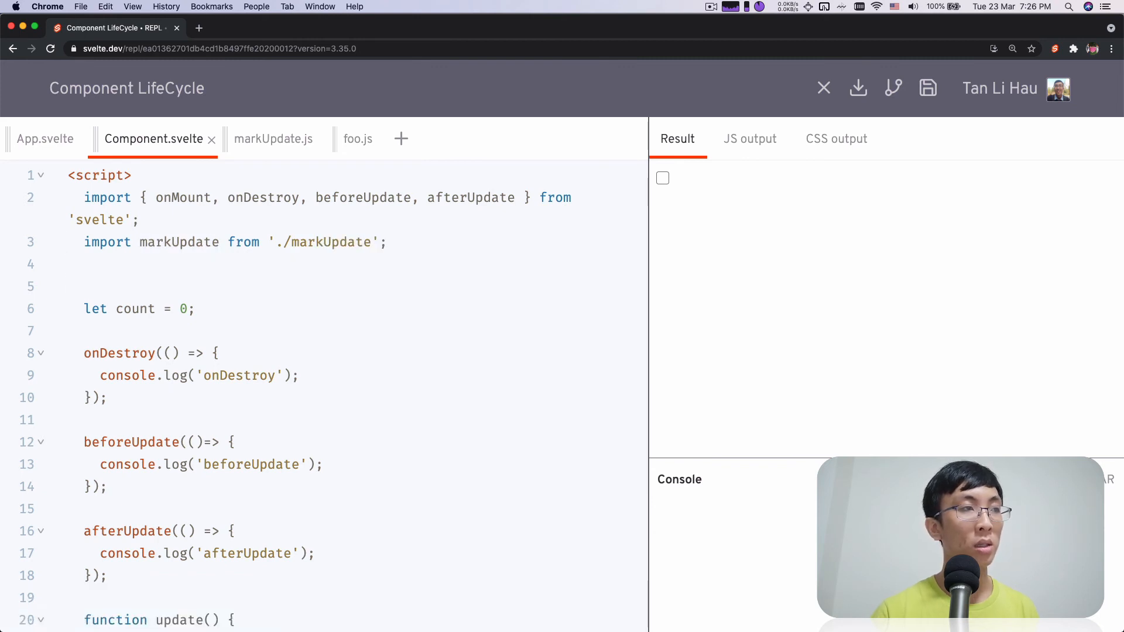
# Create const action = markUpdate() and apply use:action to the Click Me button.
pyautogui.write('markUpdate();')
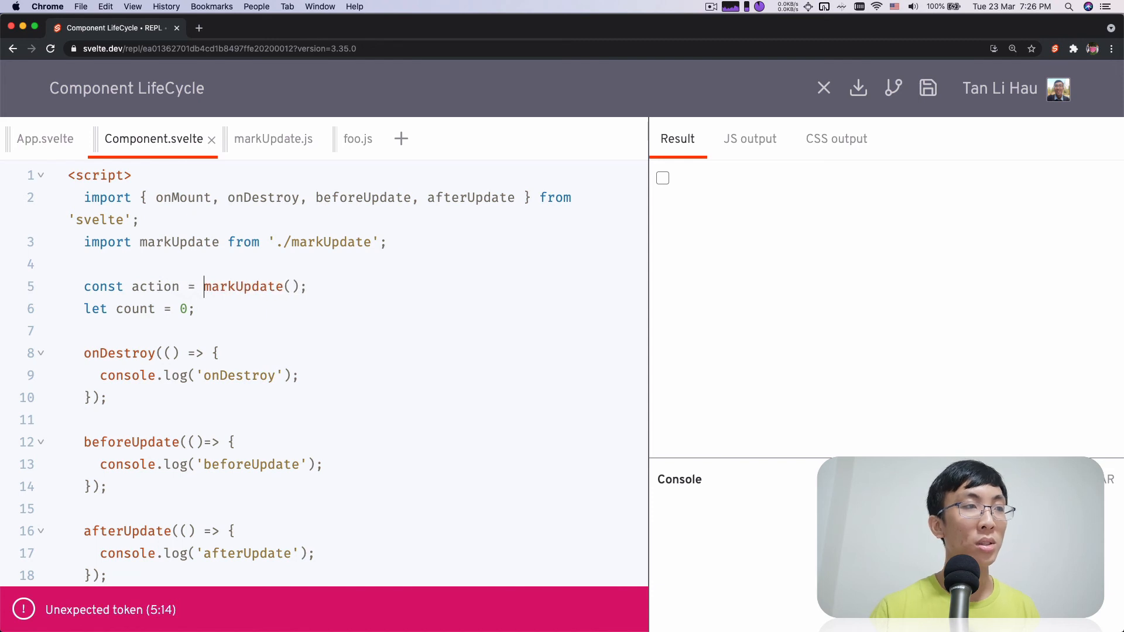
pyautogui.scroll(-3)
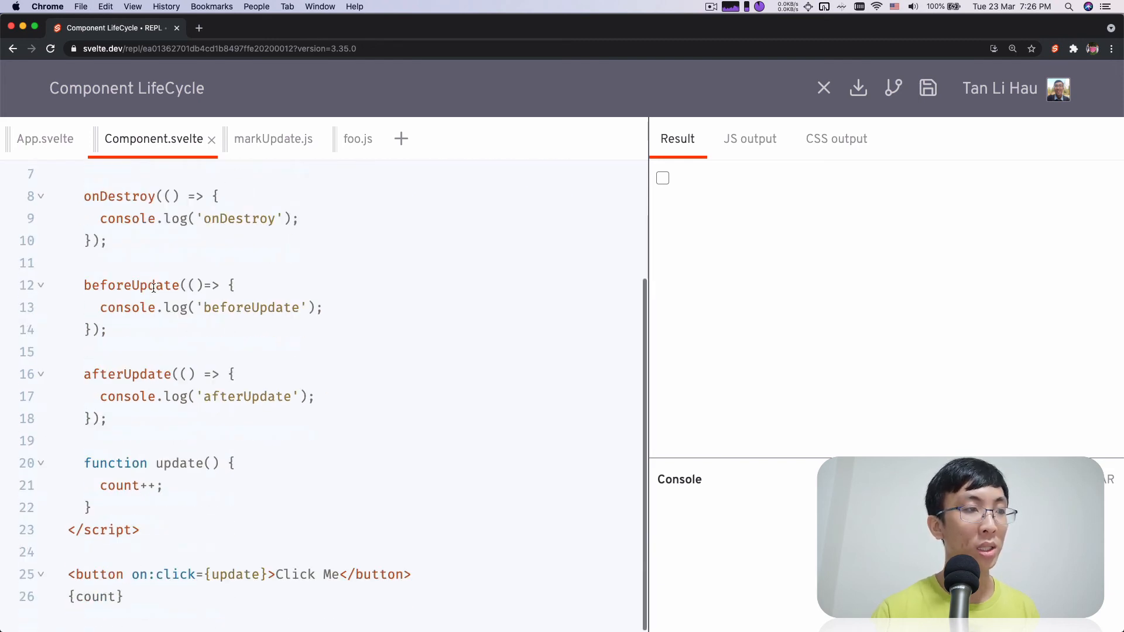
pyautogui.write('use:acti')
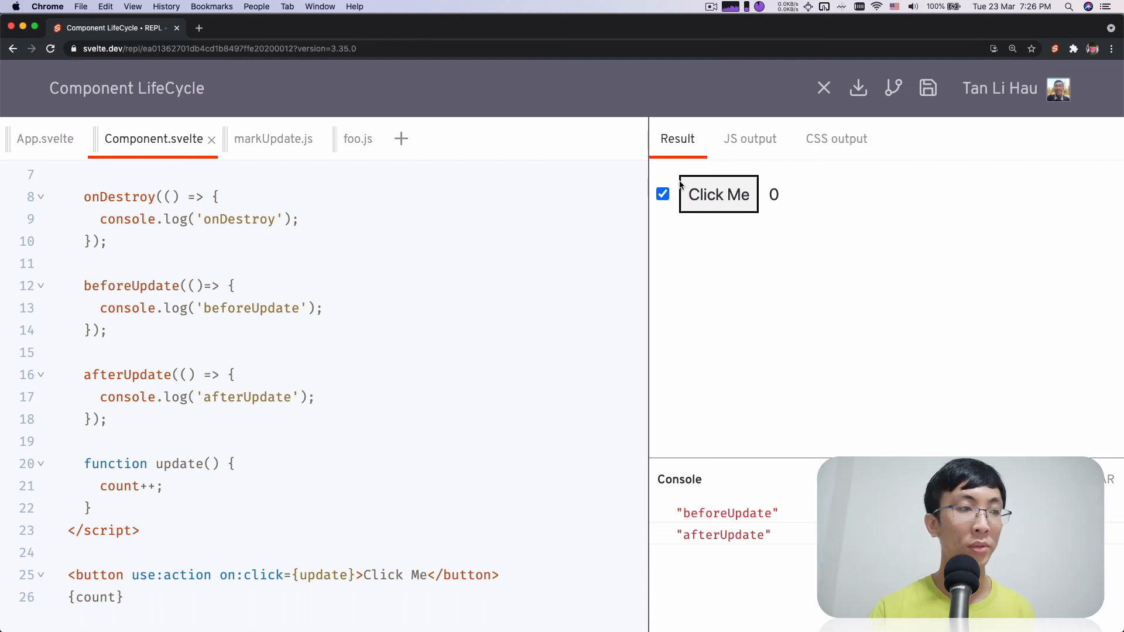
# Highlight the button's action name, then click Click Me so the count reaches 1.
pyautogui.doubleClick(182, 575)
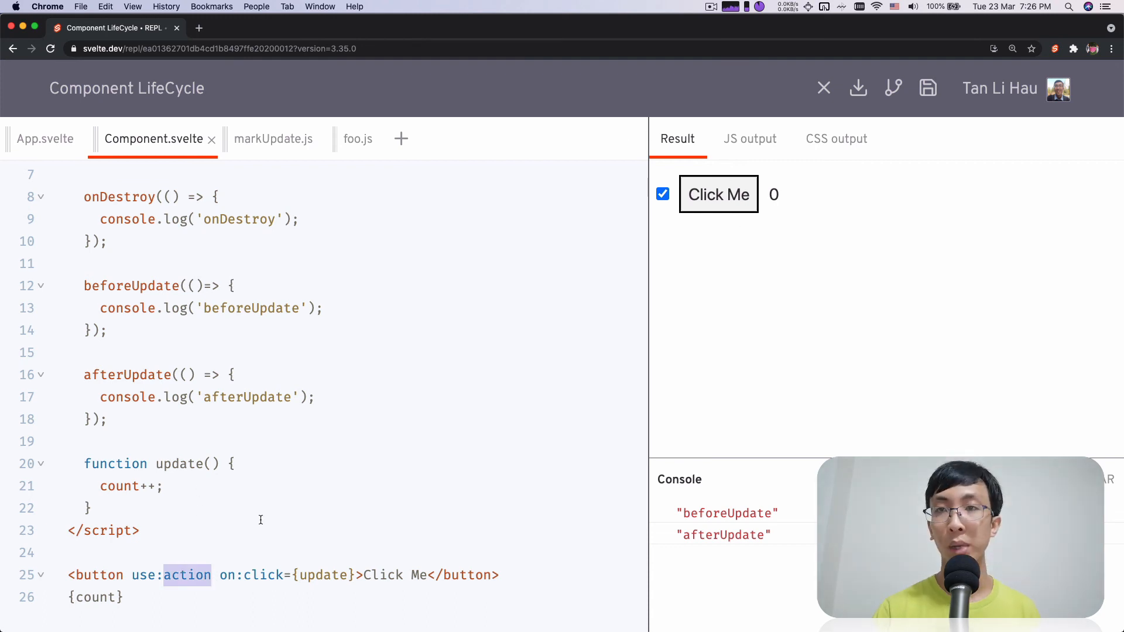
pyautogui.moveTo(719, 206)
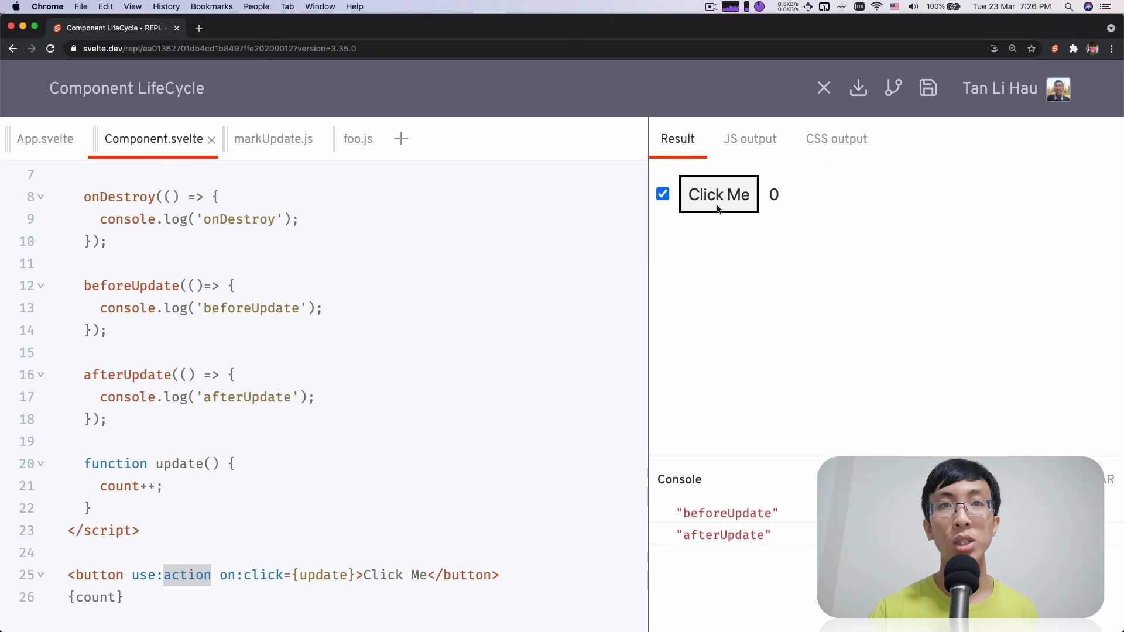
pyautogui.click(718, 195)
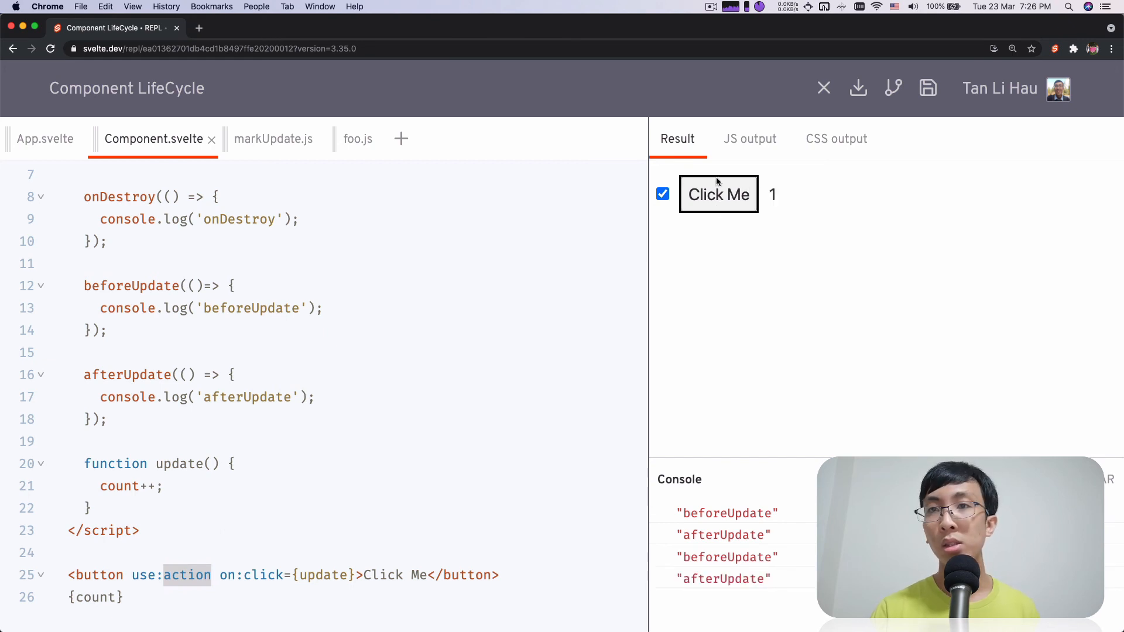
pyautogui.moveTo(784, 215)
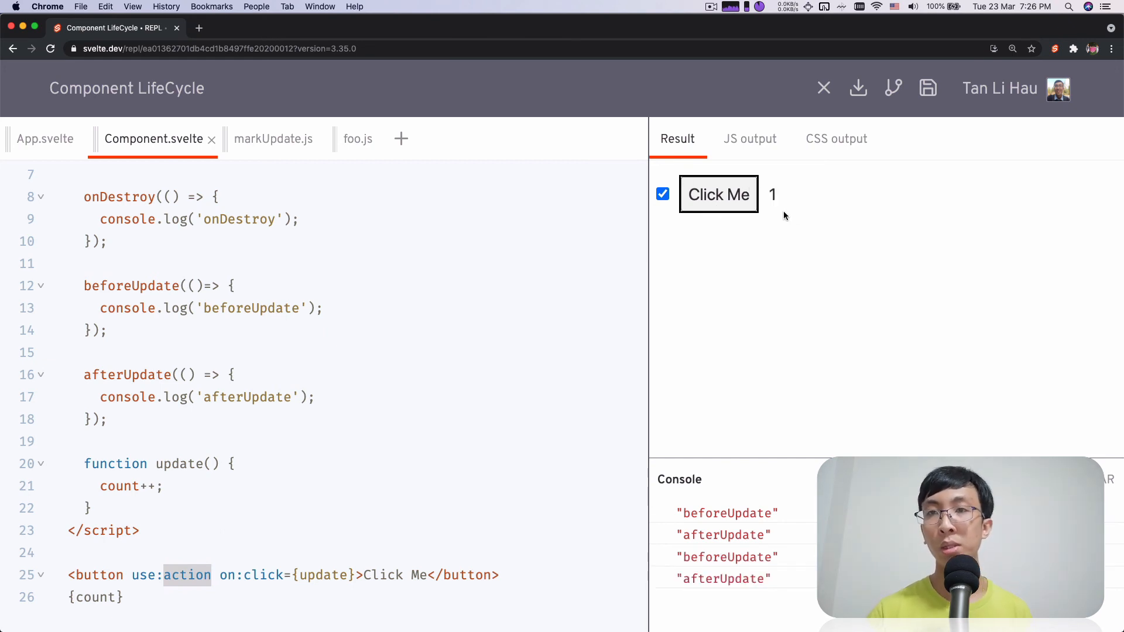
pyautogui.moveTo(228, 572)
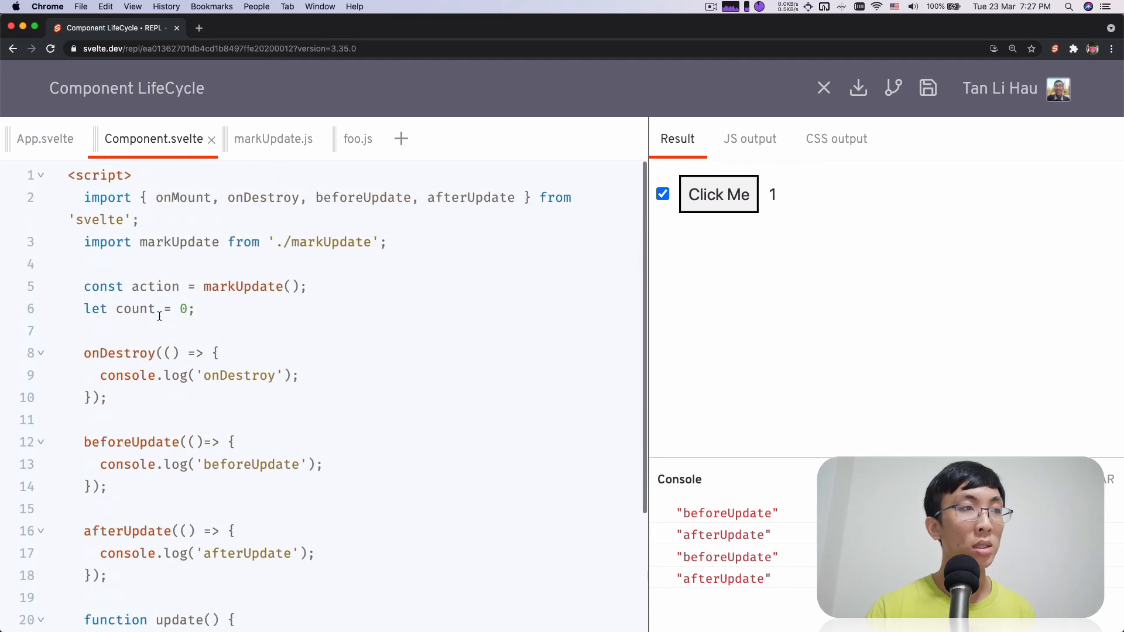
# Compare the markUpdate call in Component.svelte with the beforeUpdate hook in markUpdate.js.
pyautogui.doubleClick(241, 285)
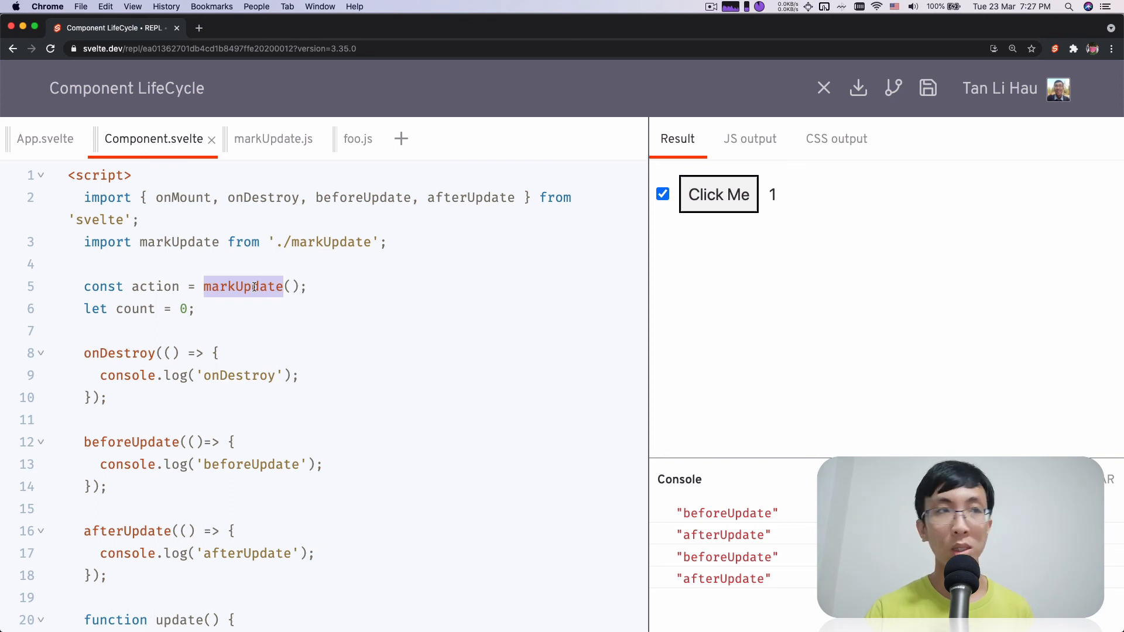
pyautogui.click(273, 138)
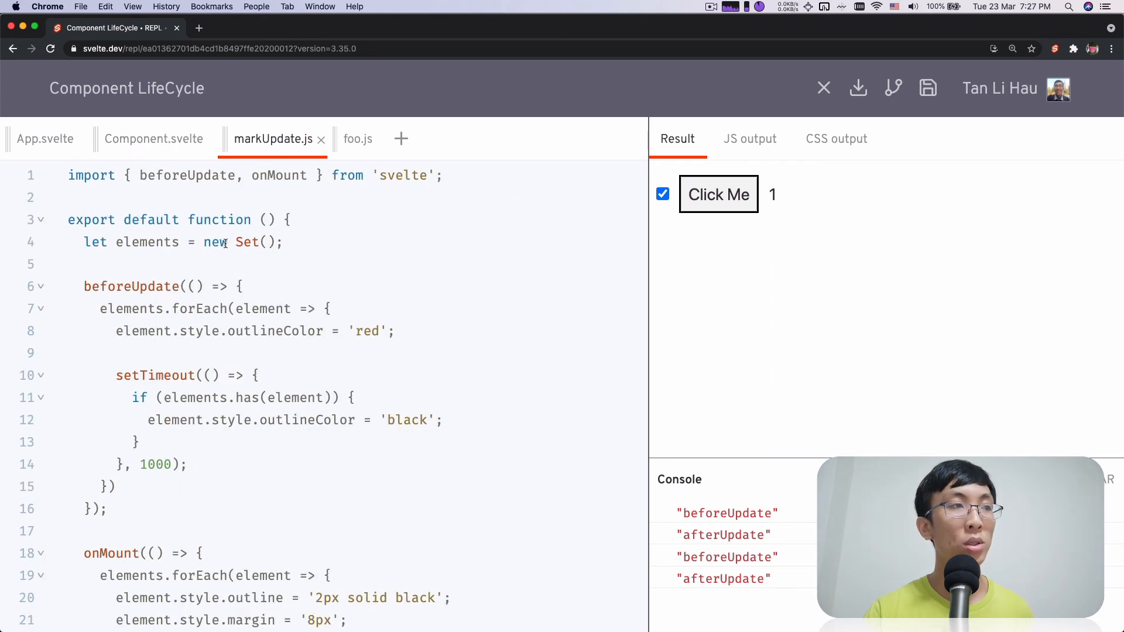
pyautogui.doubleClick(131, 286)
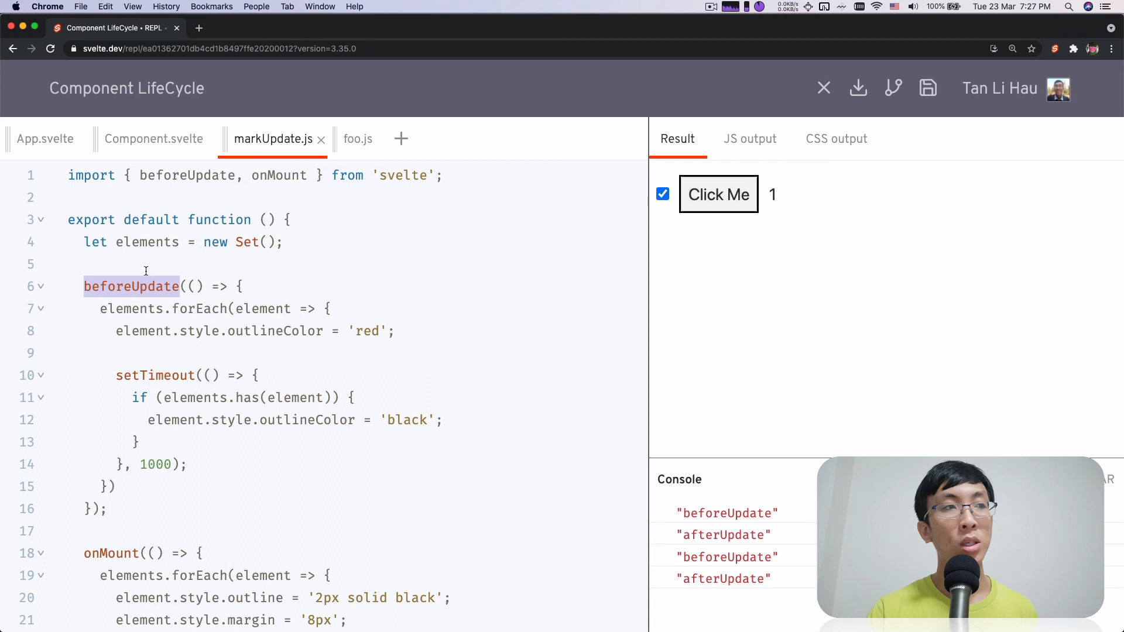
pyautogui.click(155, 138)
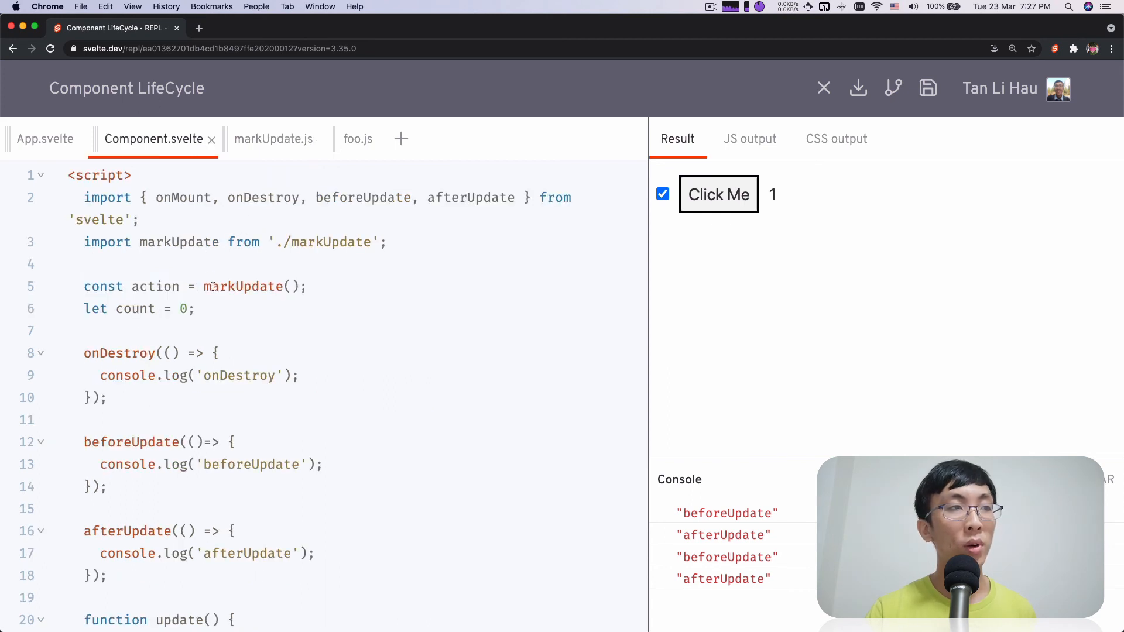
pyautogui.doubleClick(241, 286)
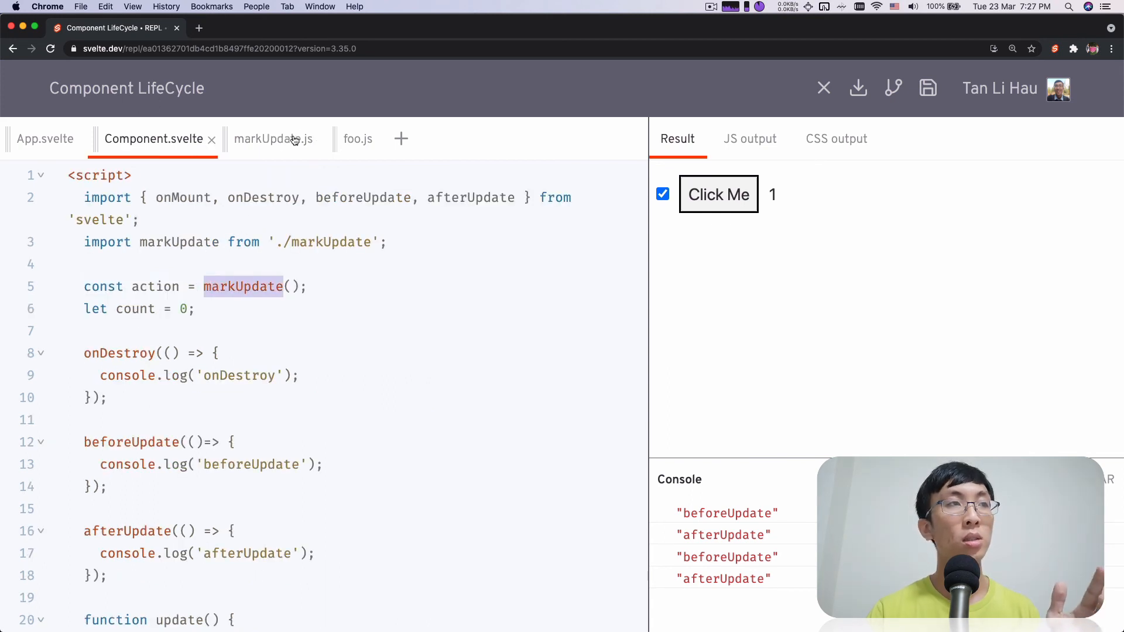
pyautogui.click(273, 139)
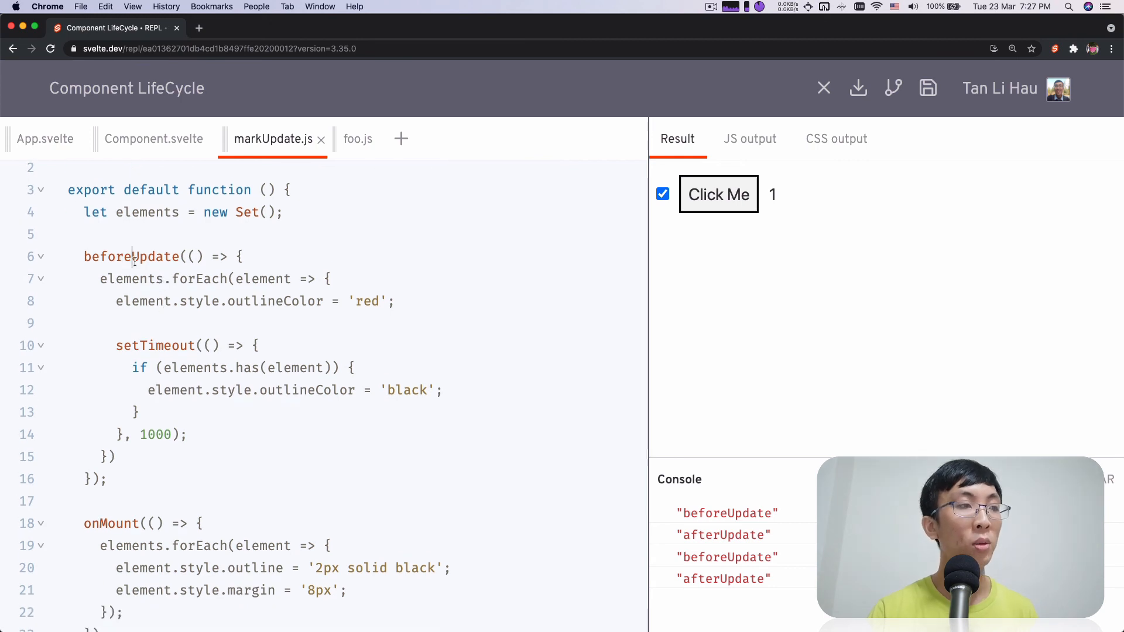
# Highlight the outlineColor style setting, then click Click Me so the count reaches 2.
pyautogui.scroll(-3)
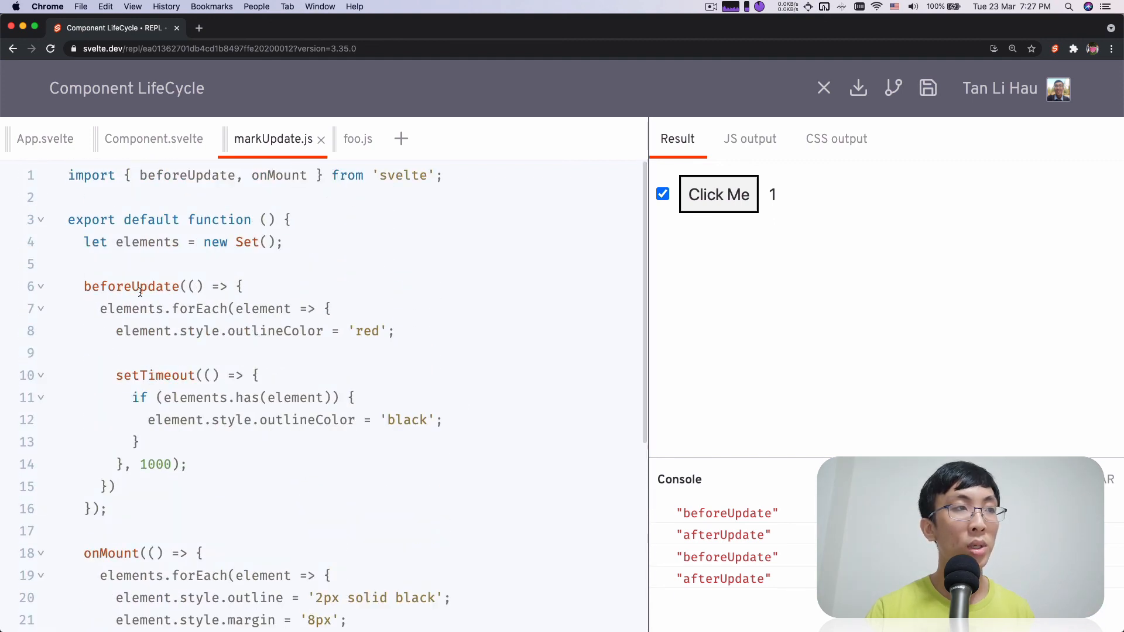
pyautogui.doubleClick(271, 331)
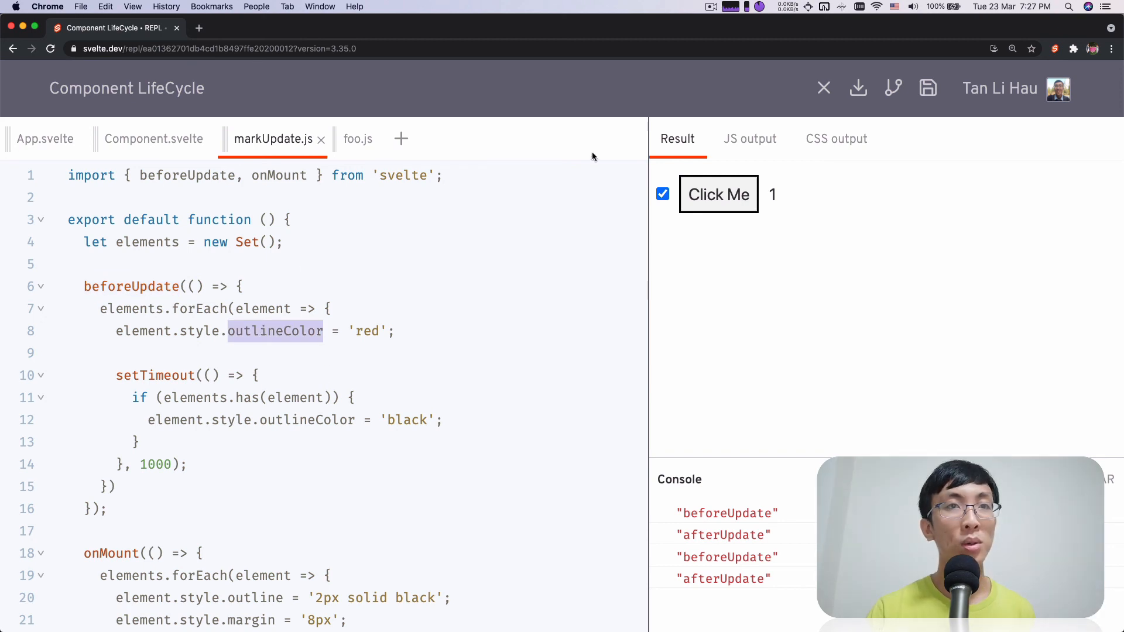
pyautogui.click(719, 195)
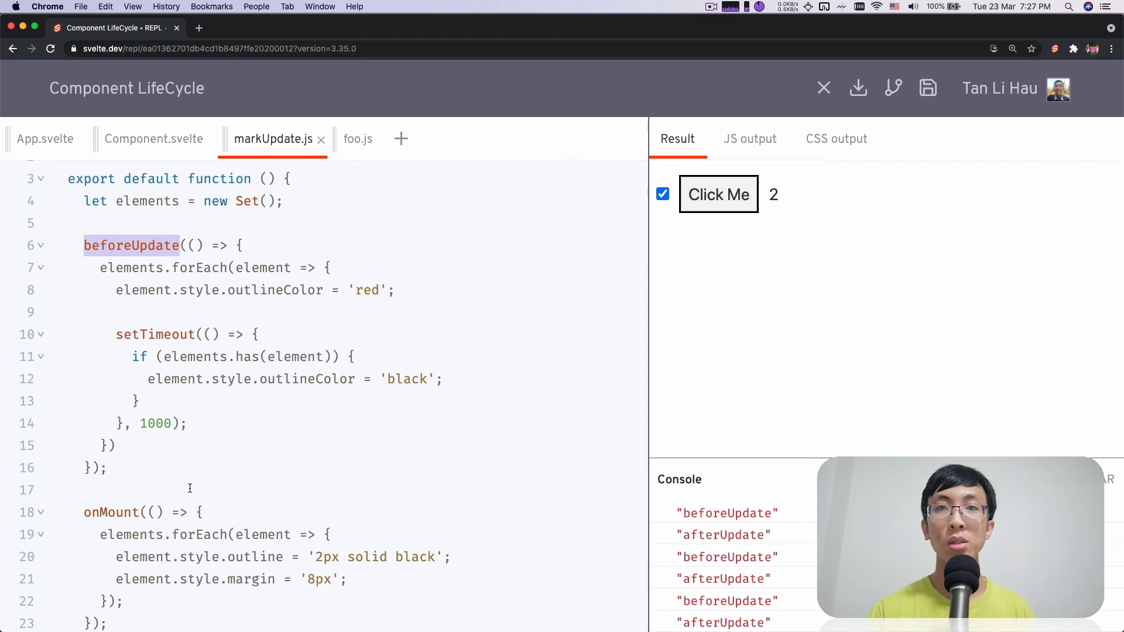
pyautogui.click(154, 139)
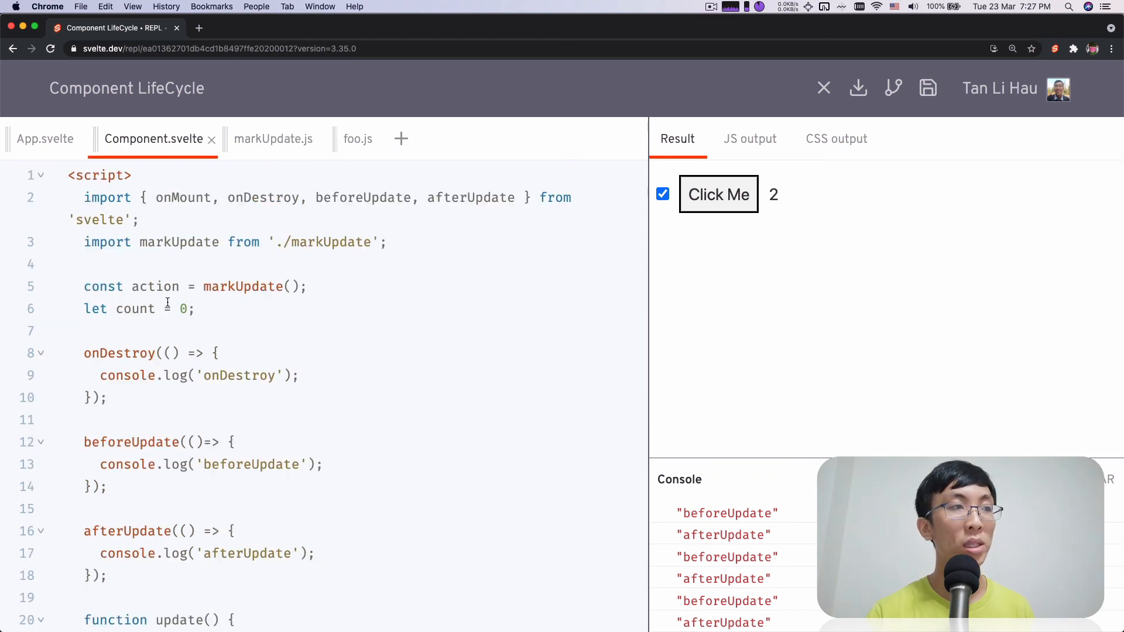